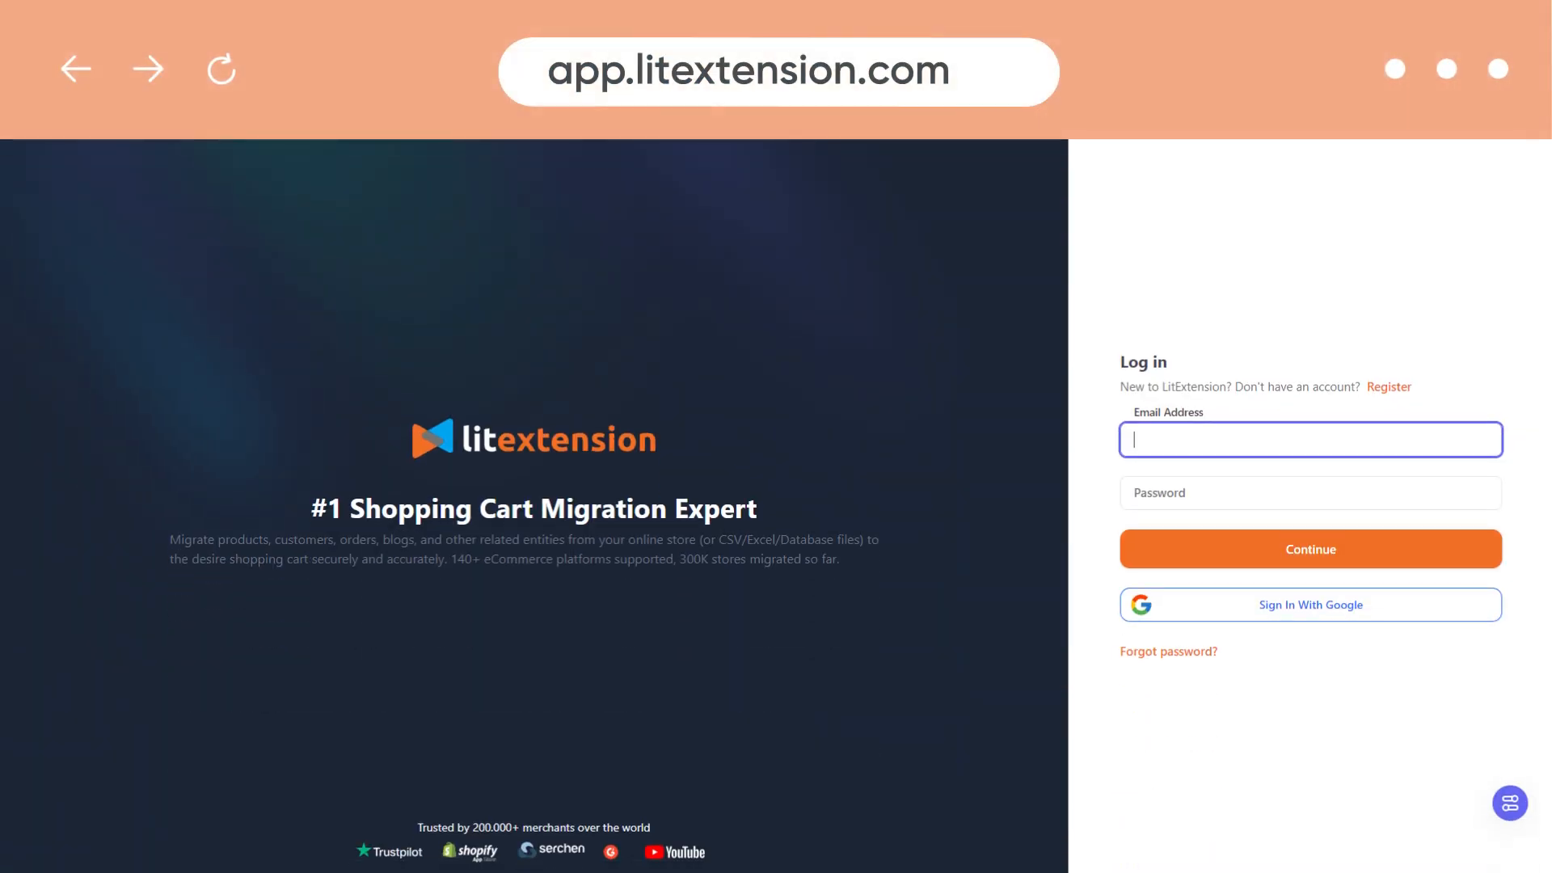
Step: Sign in with the account email and password to reach My Migrations
{"action": "type", "text": "yourma"}
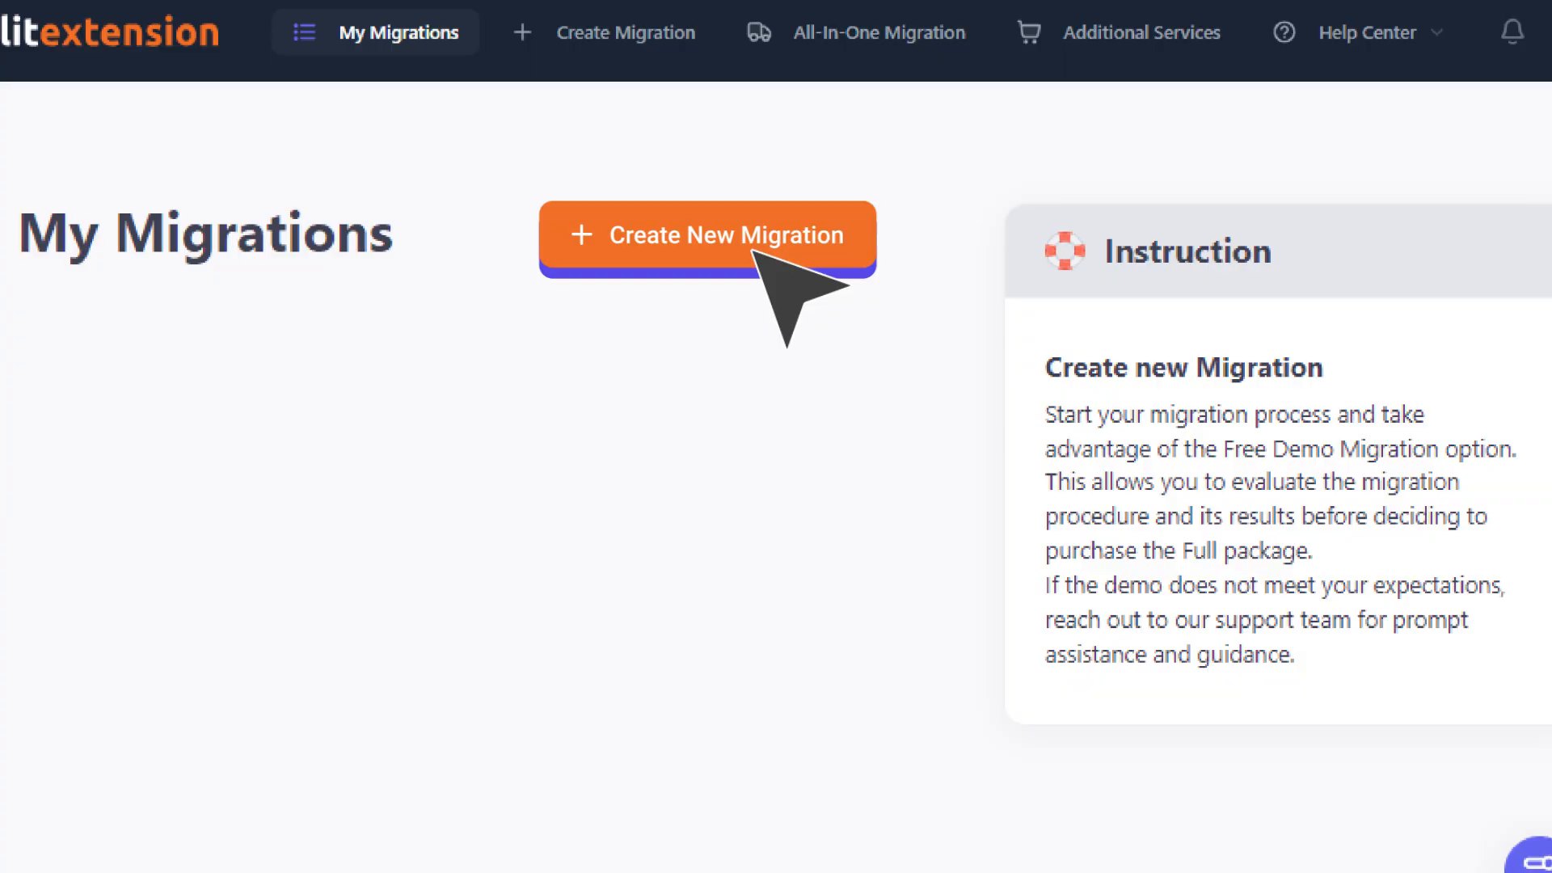
Step: Create a new migration with BigCommerce as the source cart type
{"action": "left_click", "coordinate": [706, 236]}
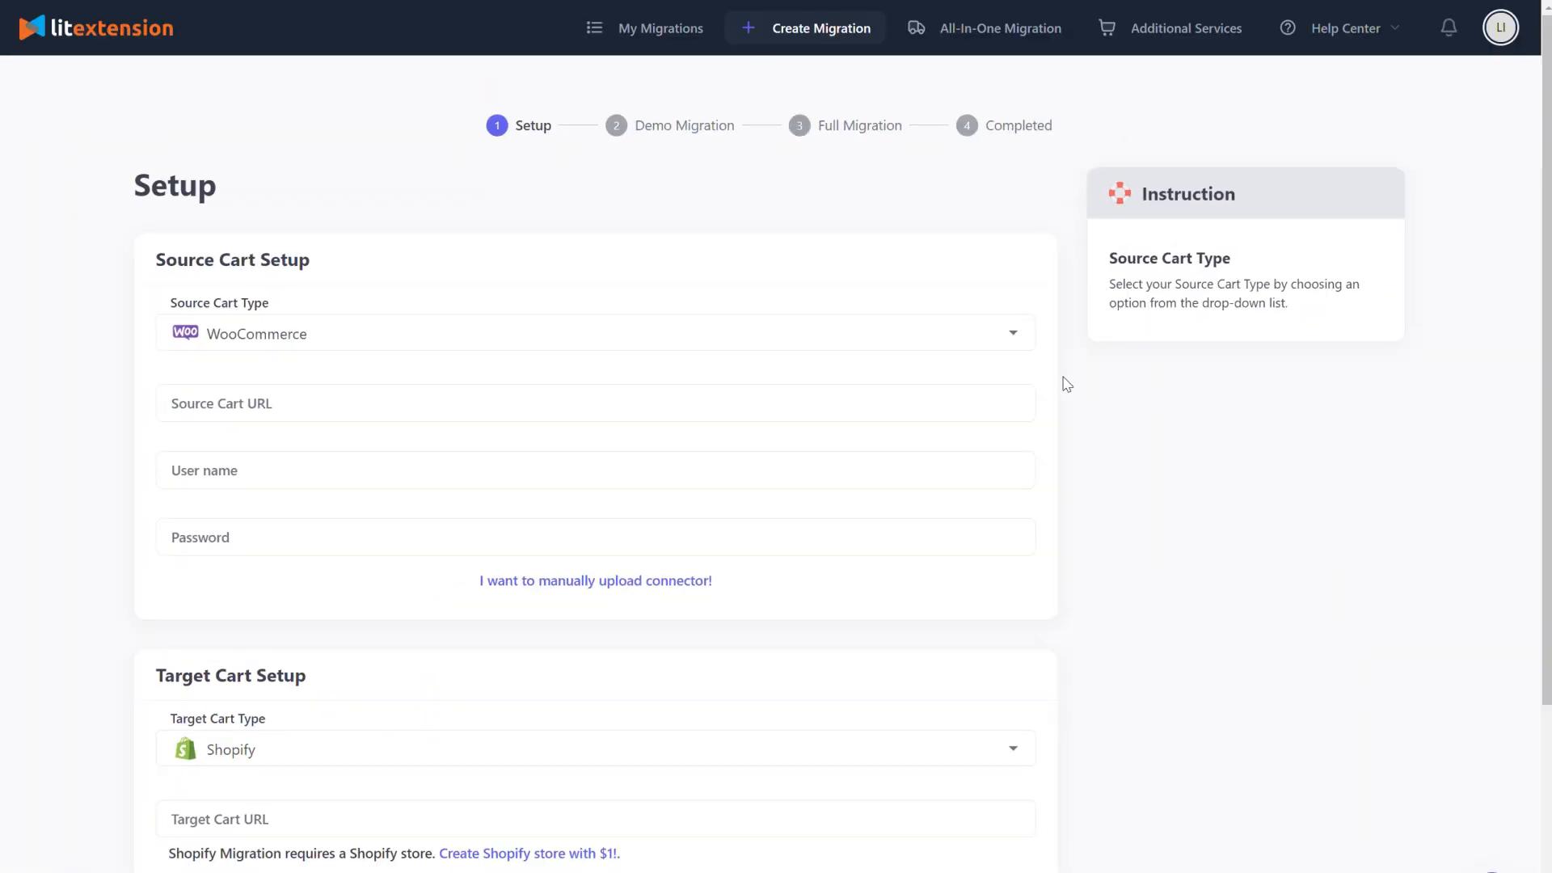
{"action": "type", "text": "bigco"}
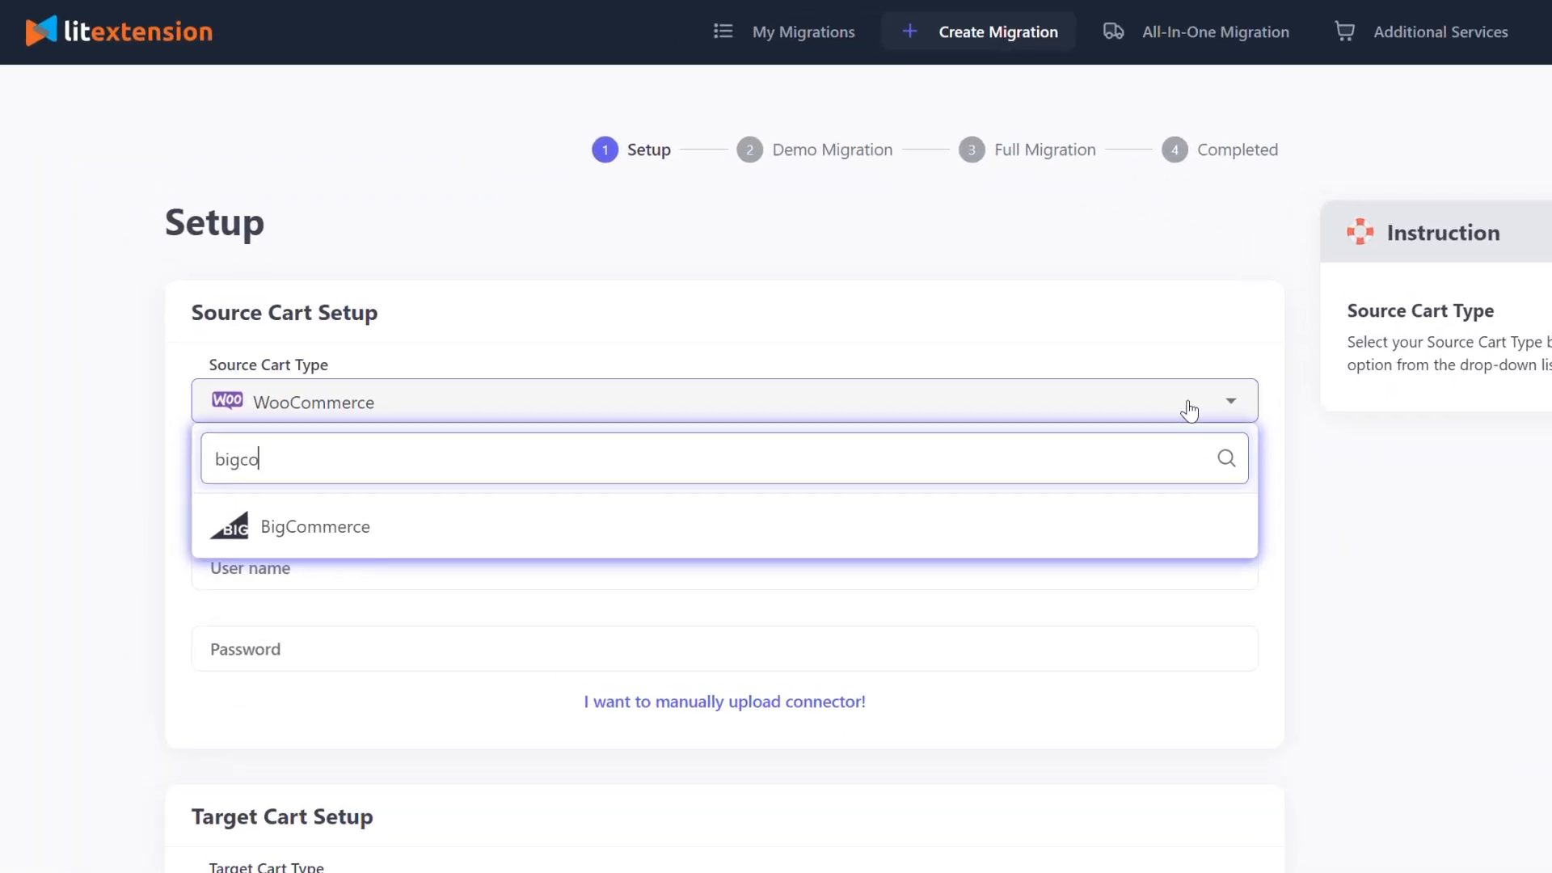
{"action": "left_click", "coordinate": [315, 526]}
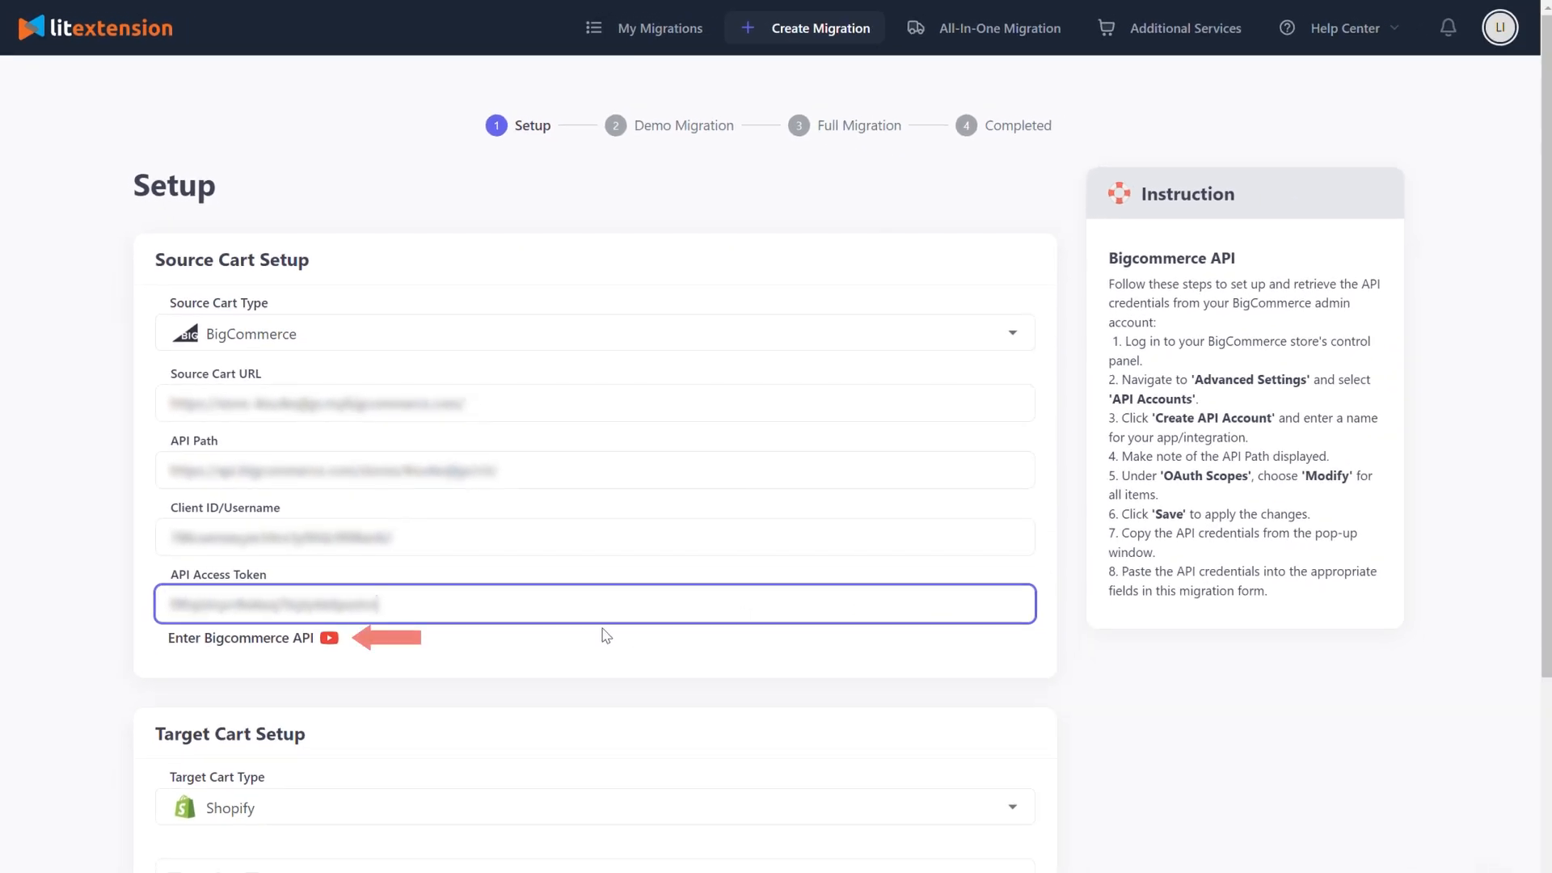
Step: Watch the tutorial video on obtaining the BigCommerce API credentials
{"action": "left_click", "coordinate": [330, 637]}
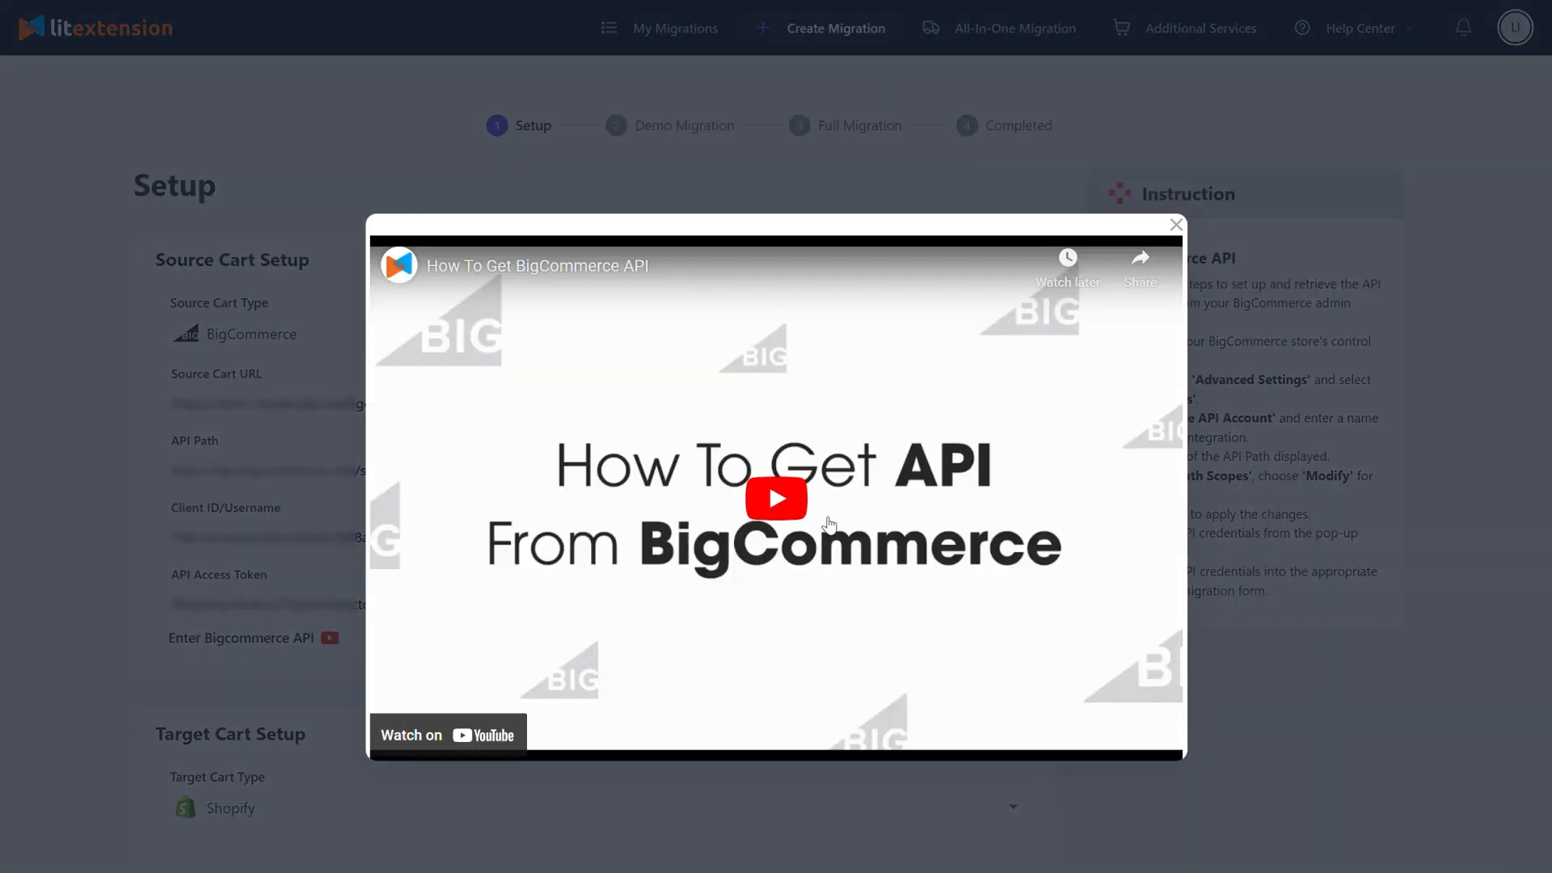
{"action": "left_click", "coordinate": [774, 498]}
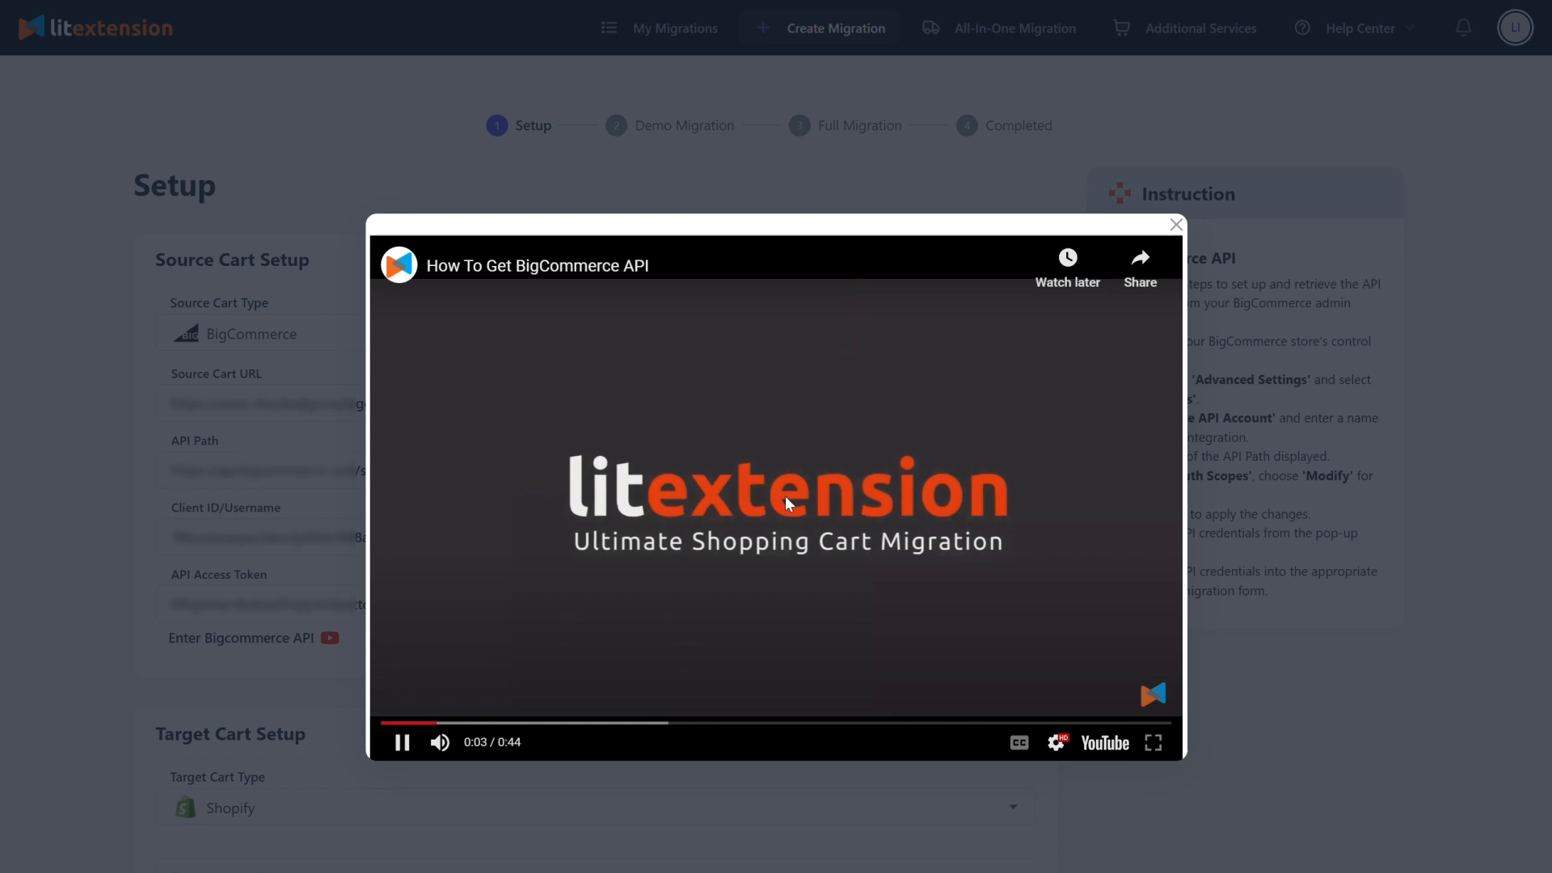
{"action": "left_click", "coordinate": [1175, 223]}
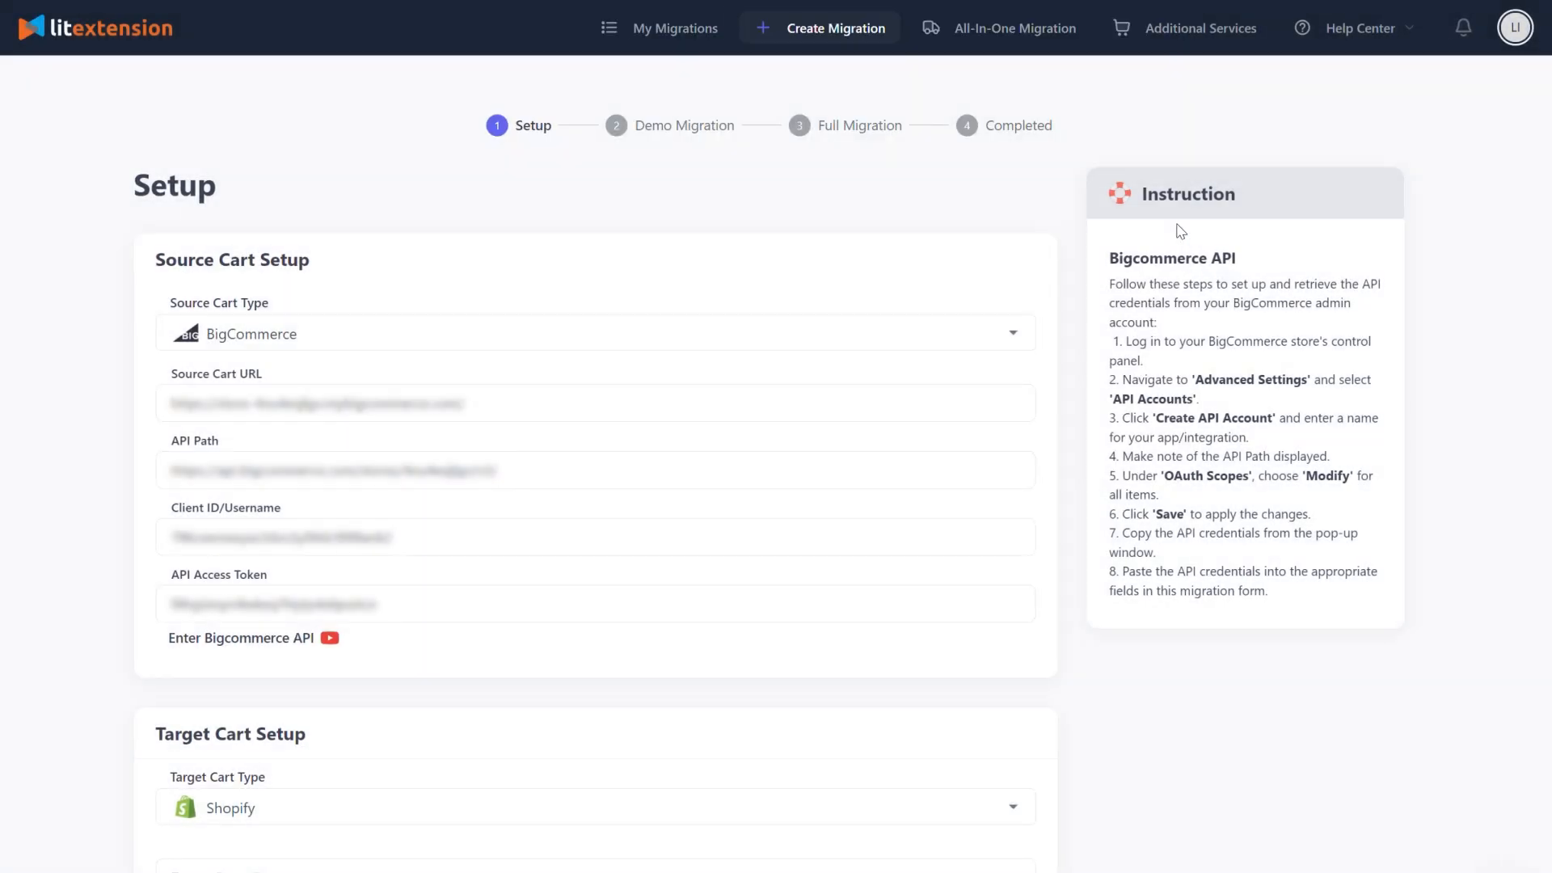
Step: Choose Shopify as the target cart type
{"action": "scroll", "scroll_direction": "down", "scroll_amount": 3}
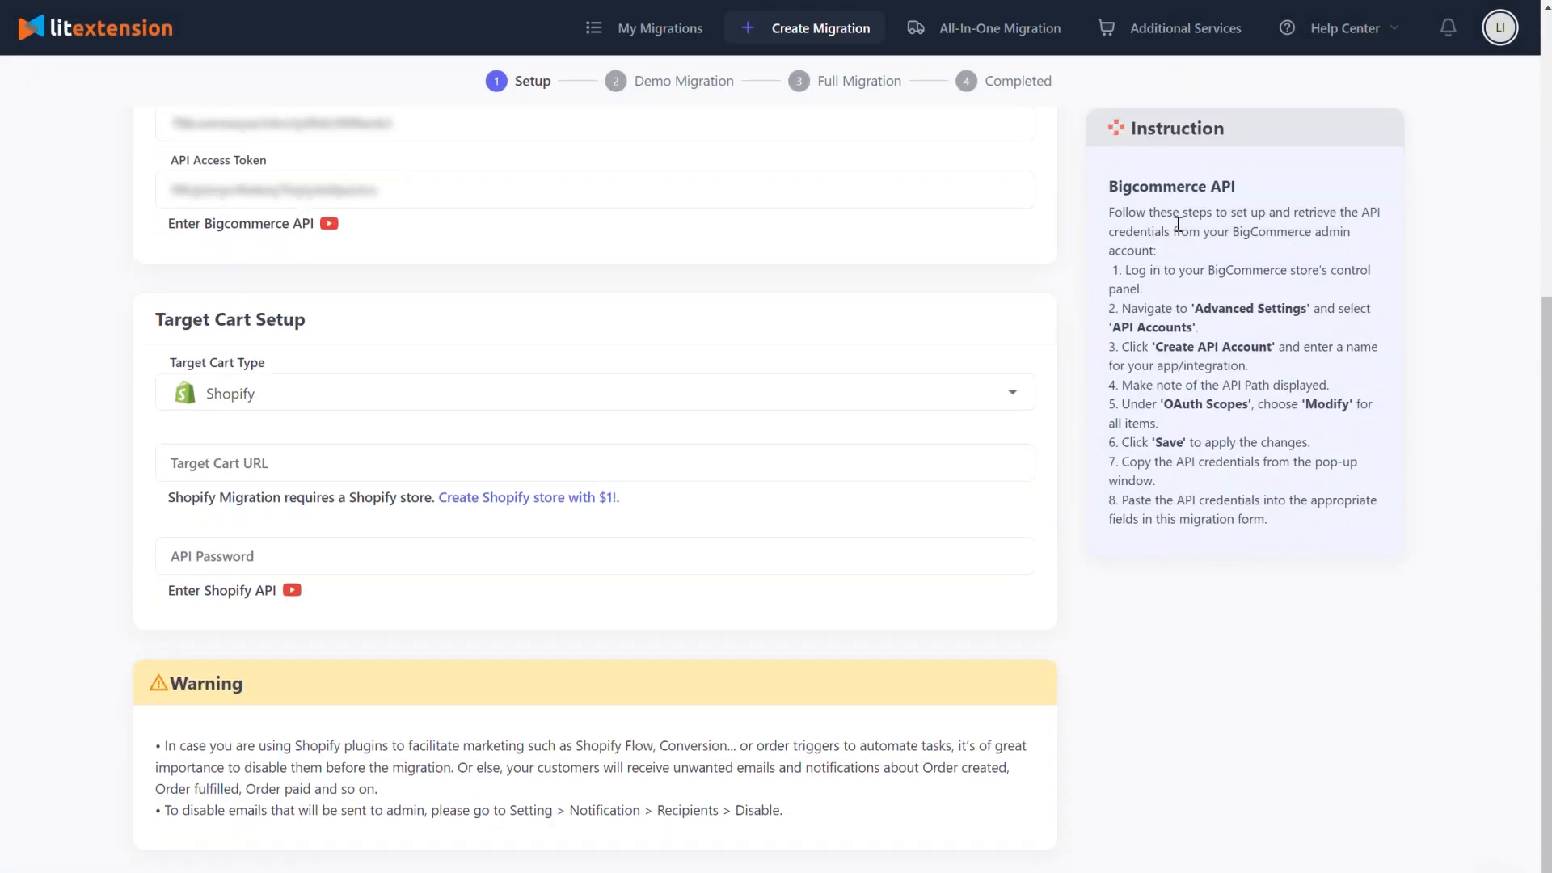
{"action": "left_click", "coordinate": [594, 393]}
{"action": "type", "text": "shopify"}
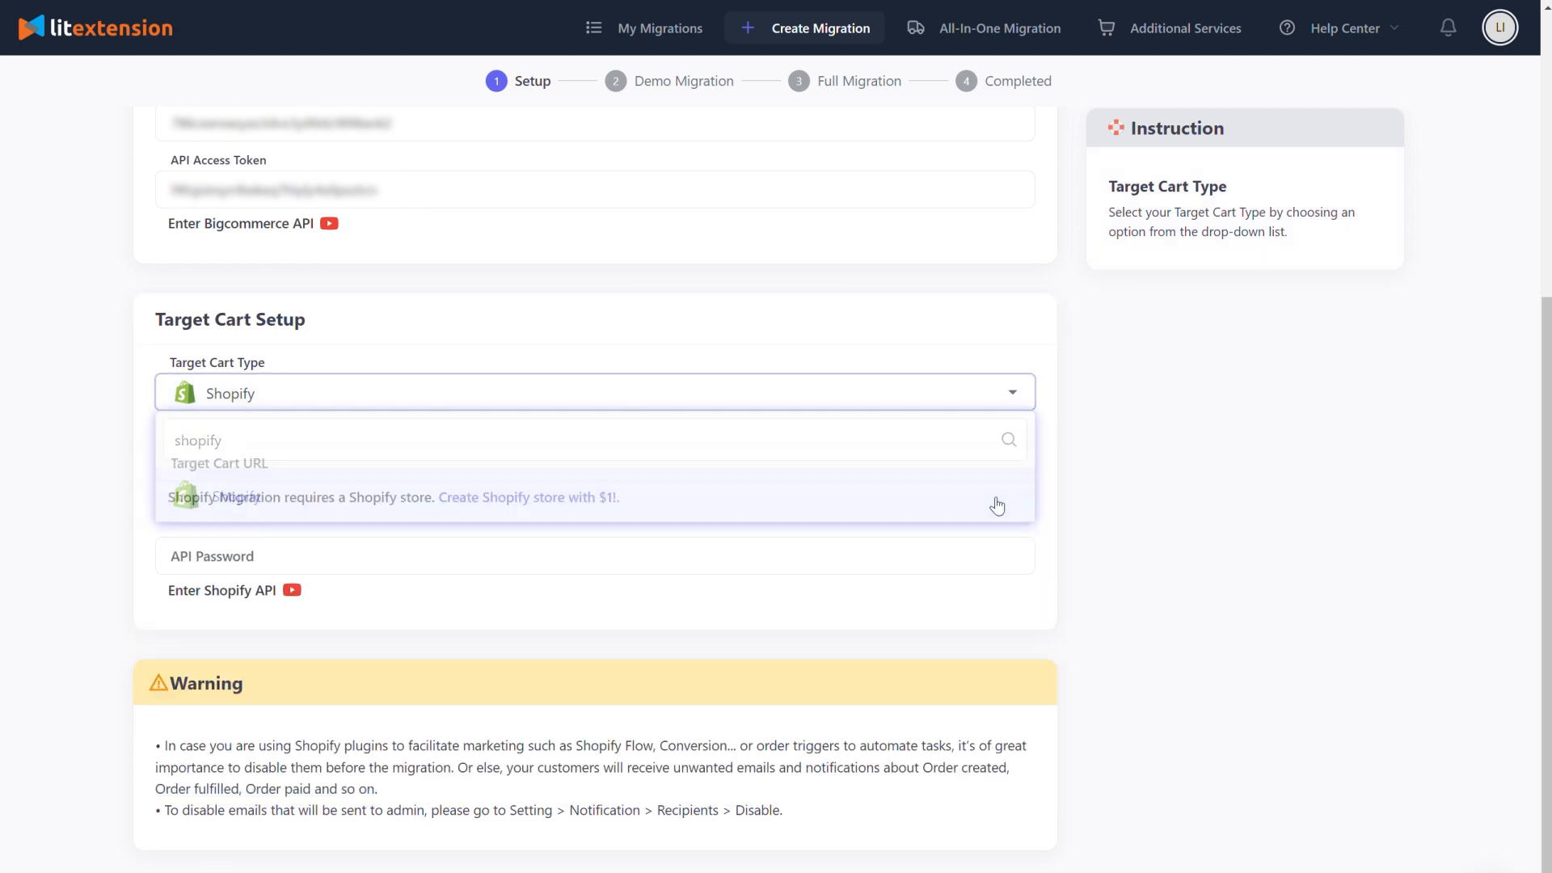
{"action": "left_click", "coordinate": [593, 463]}
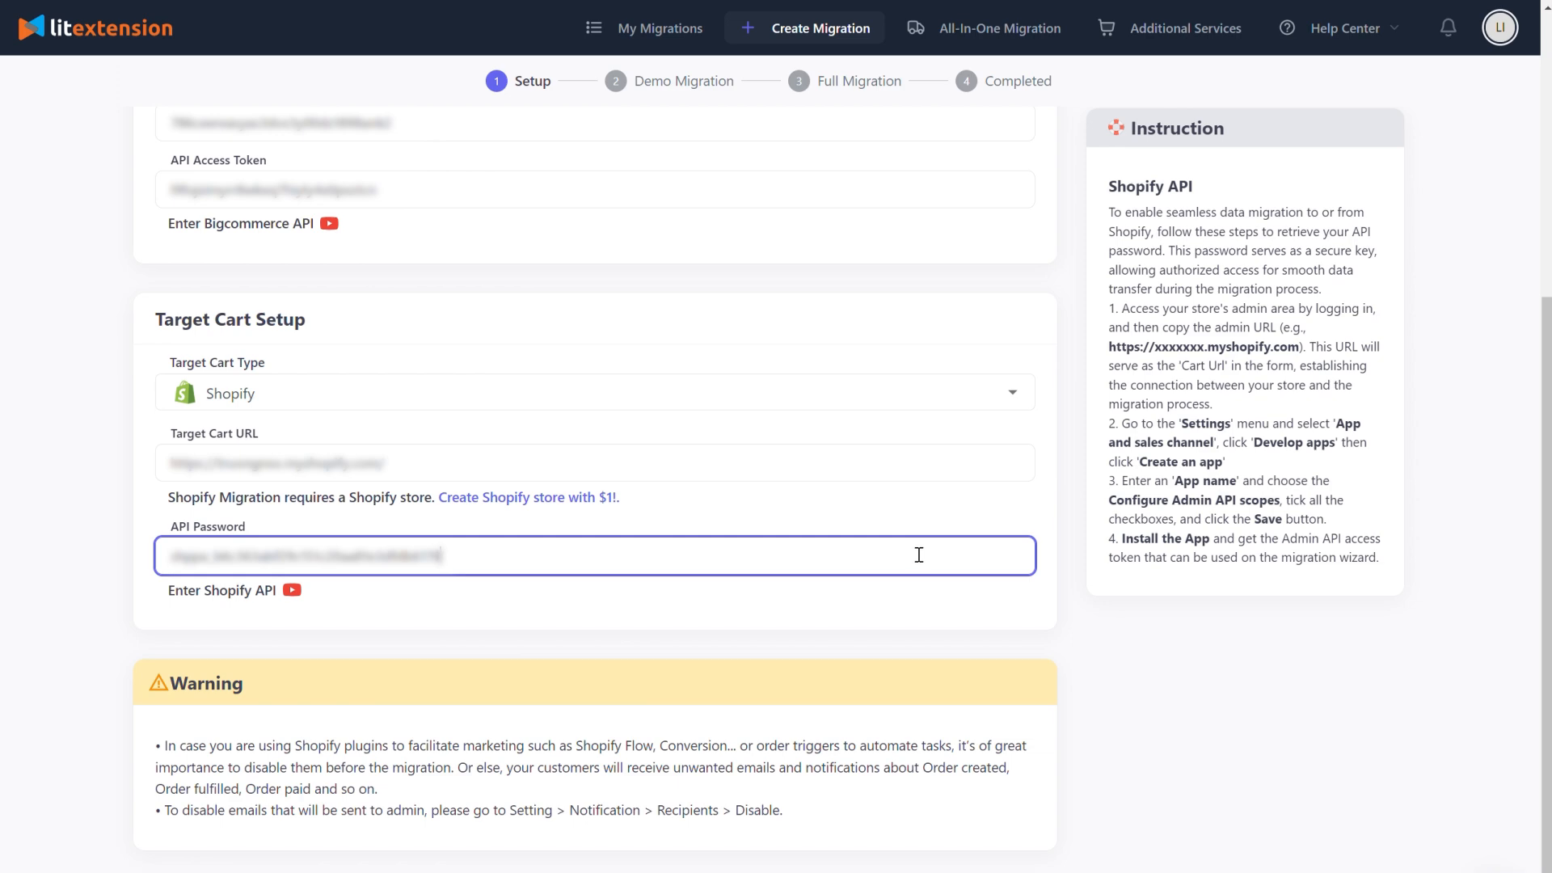
Step: Watch the tutorial video on obtaining the Shopify API password
{"action": "left_click", "coordinate": [293, 590]}
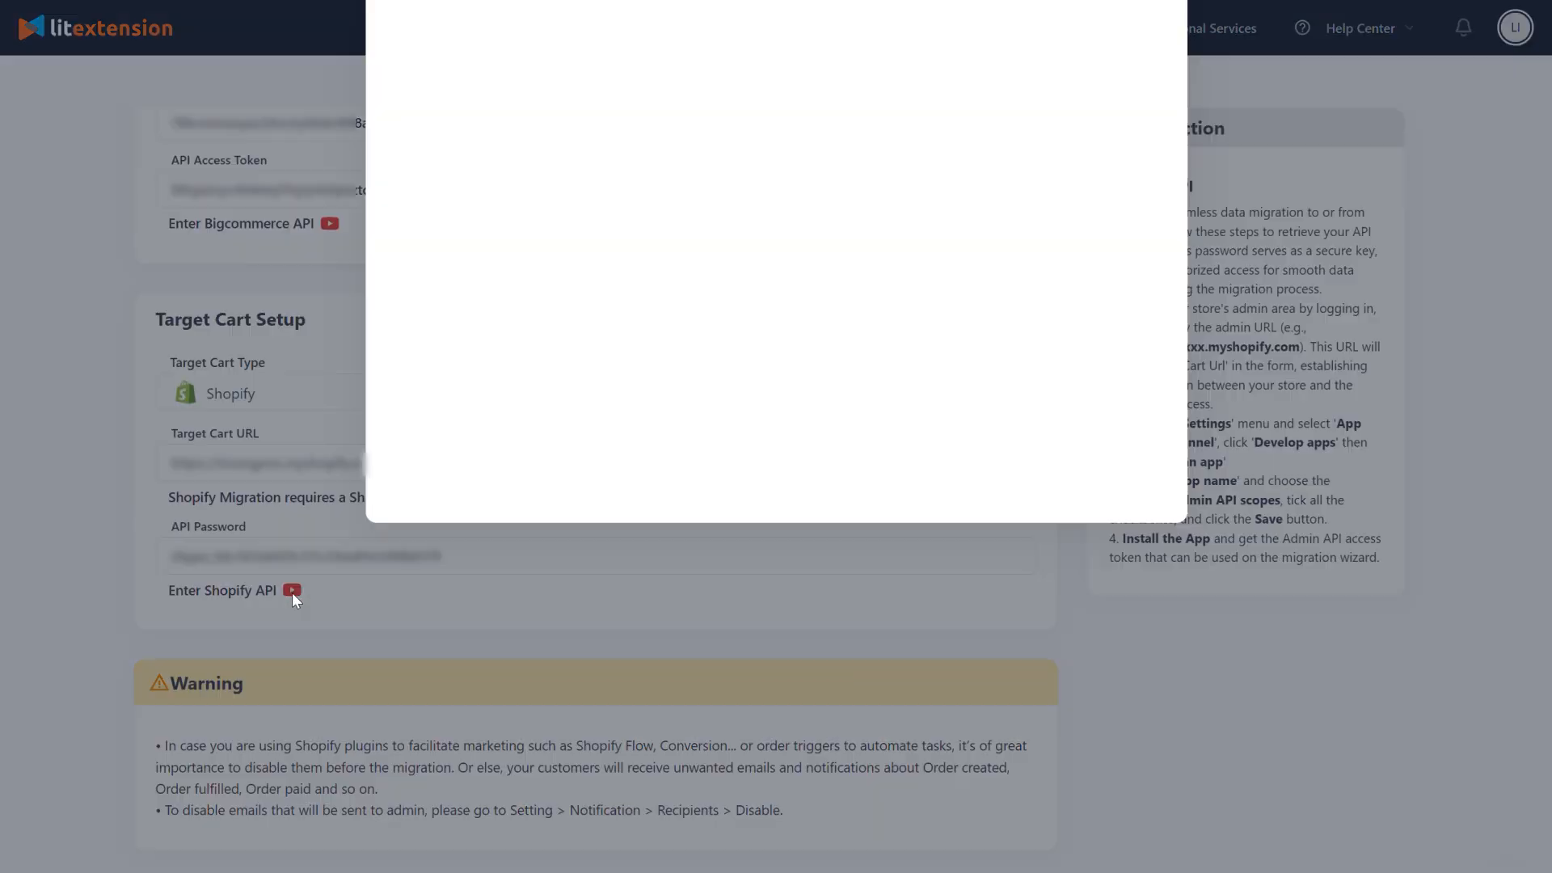
{"action": "left_click", "coordinate": [293, 590]}
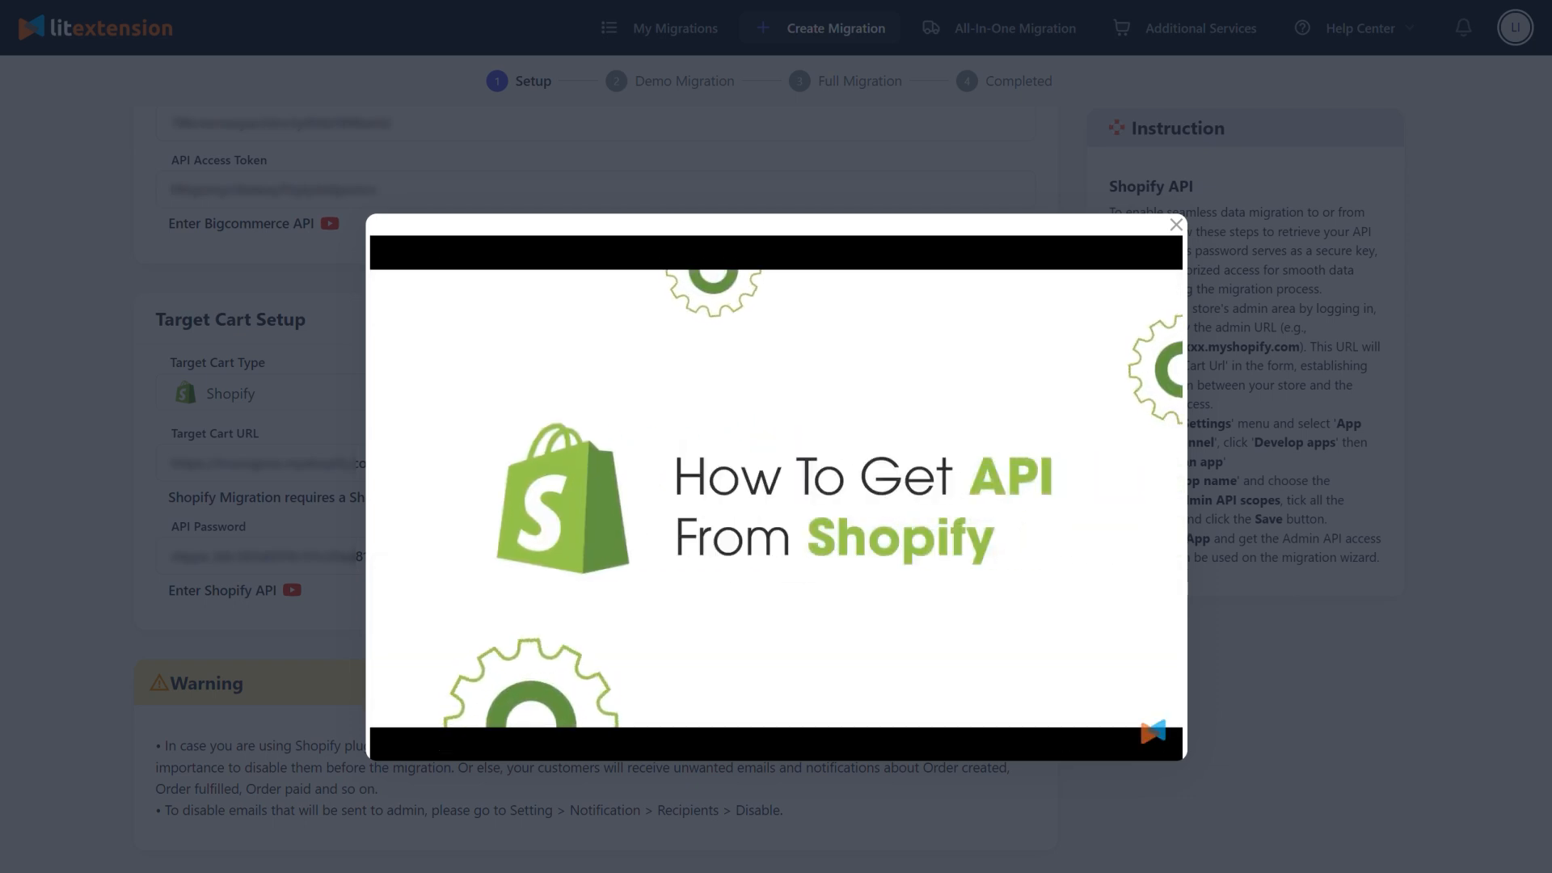
{"action": "left_click", "coordinate": [1175, 223]}
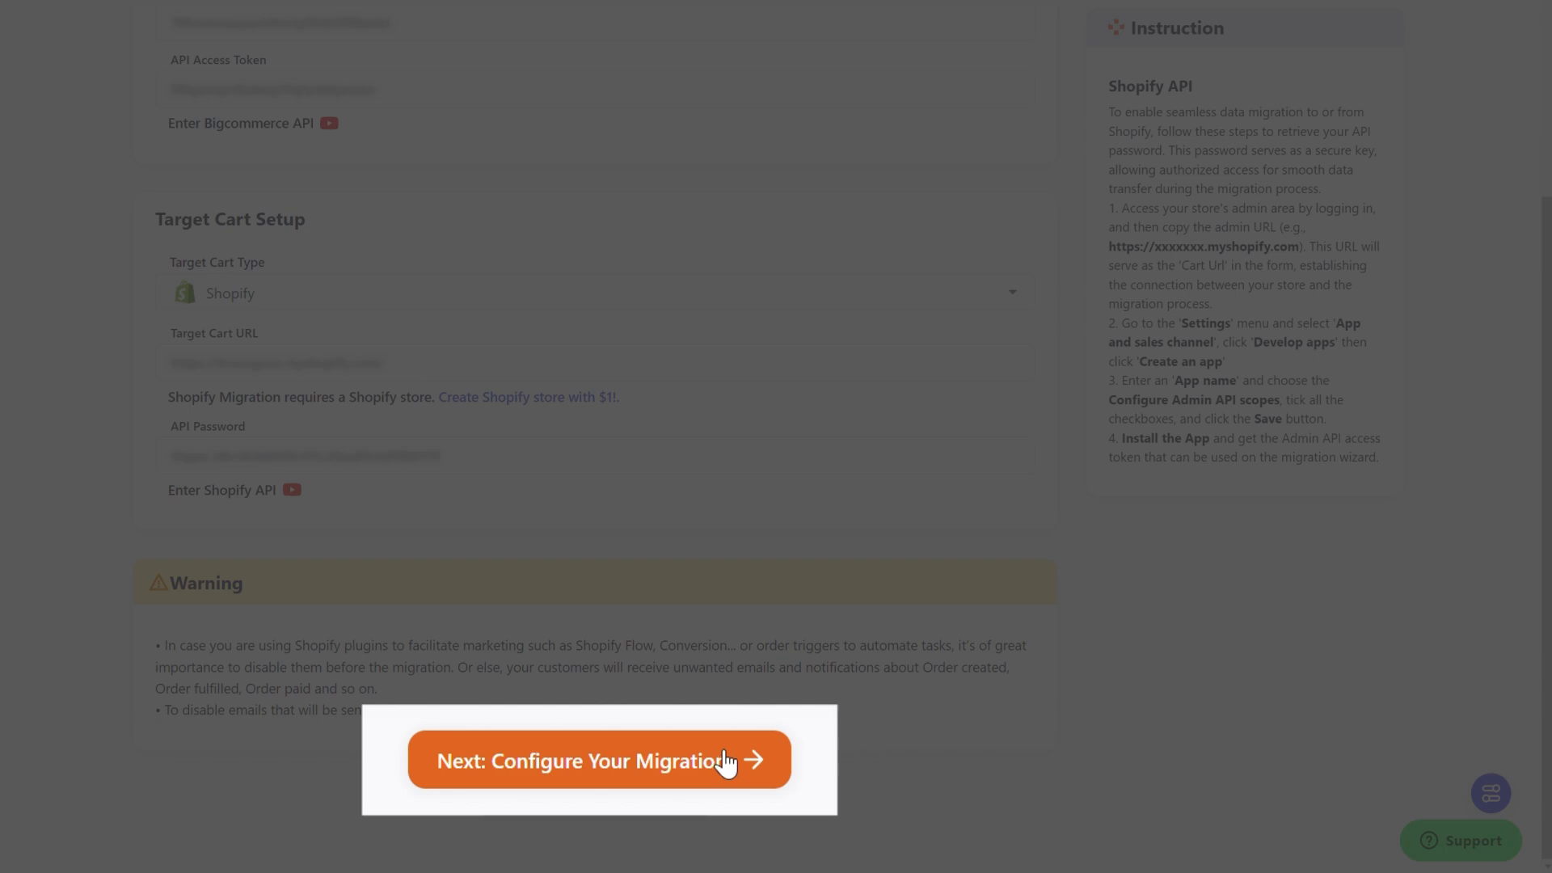
Step: Proceed to configuration and select all entities, including customers, orders and coupons
{"action": "left_click", "coordinate": [596, 760]}
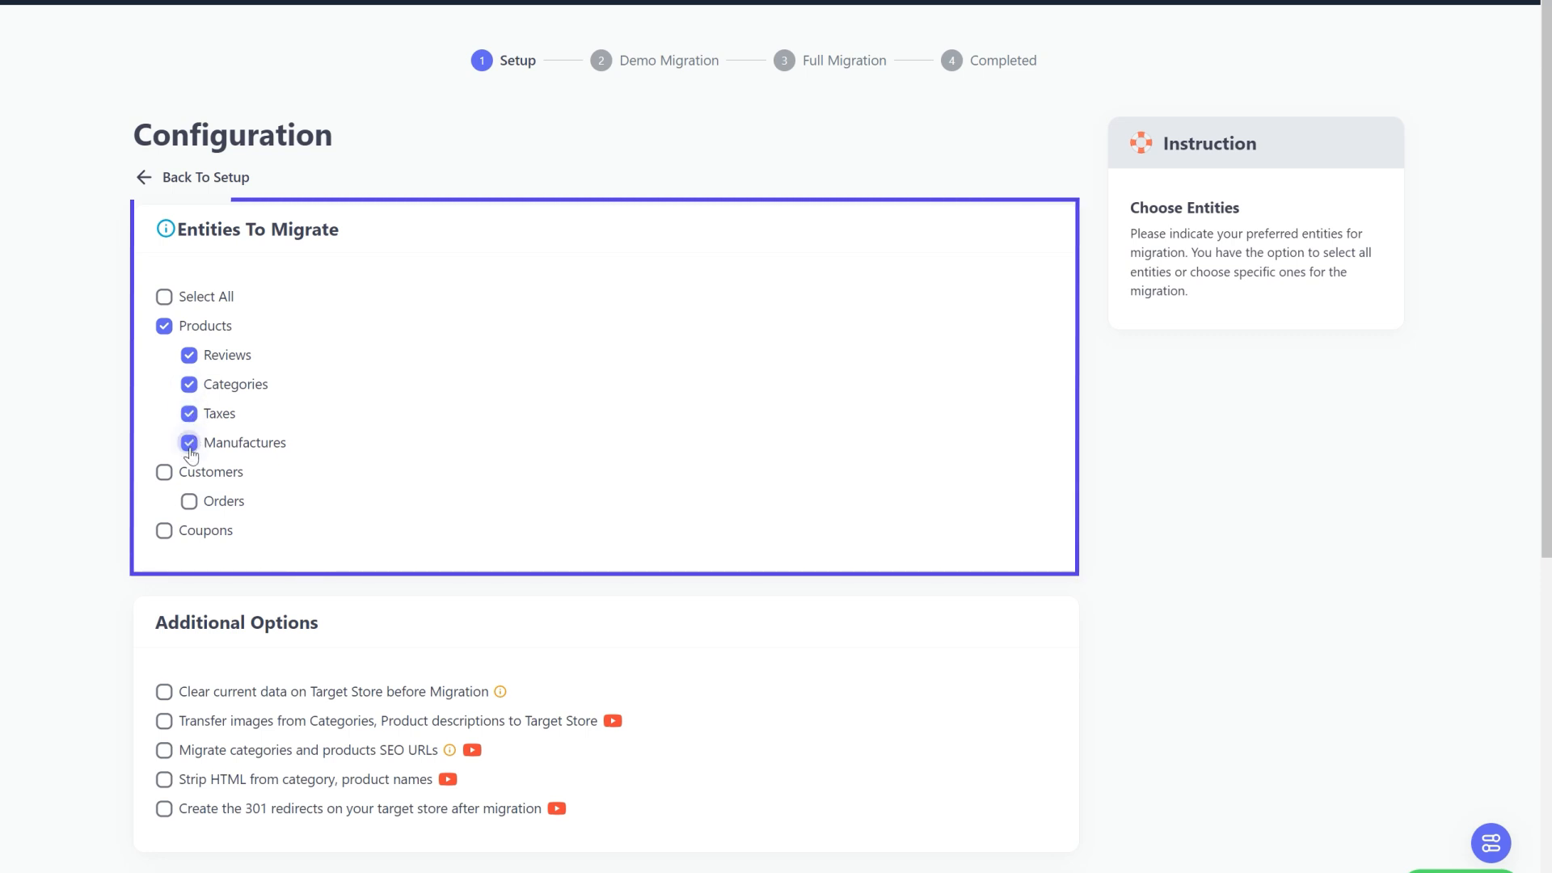
{"action": "left_click", "coordinate": [165, 471]}
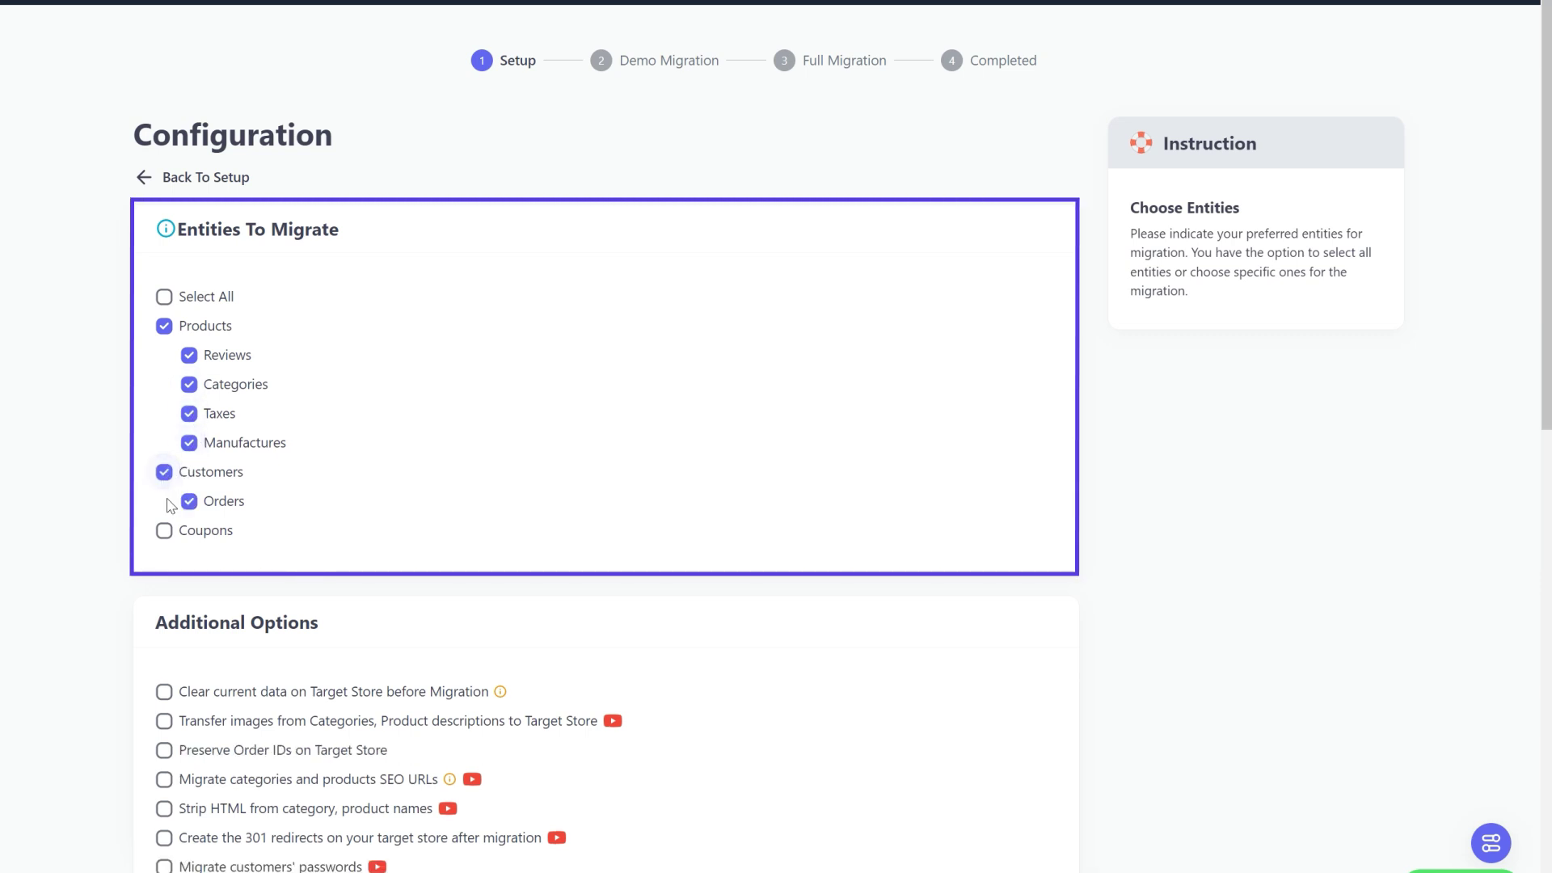
{"action": "left_click", "coordinate": [165, 530]}
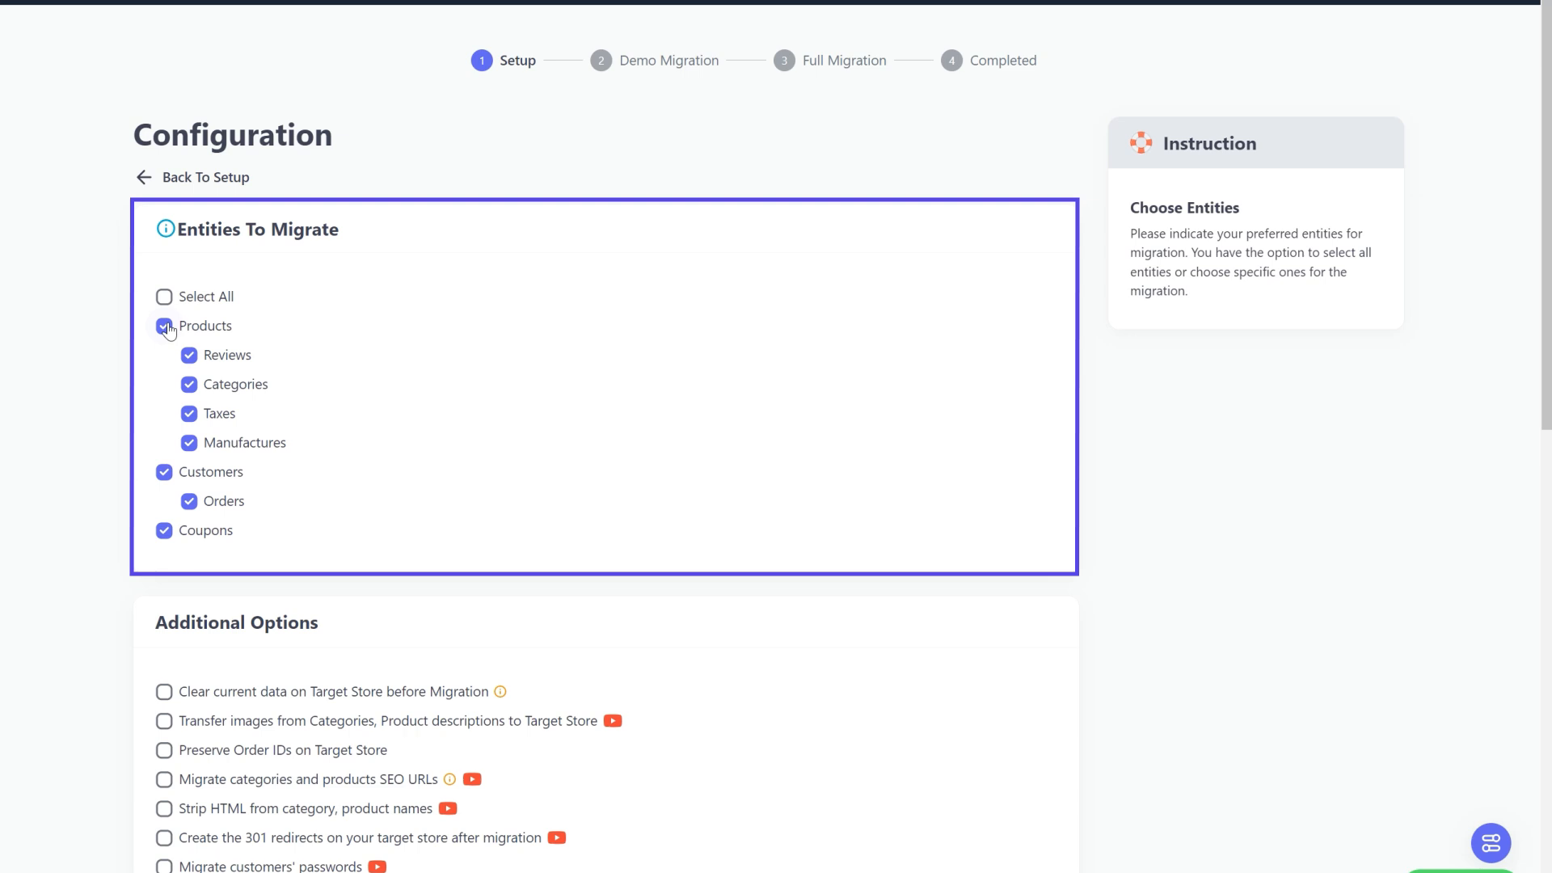
{"action": "left_click", "coordinate": [165, 296]}
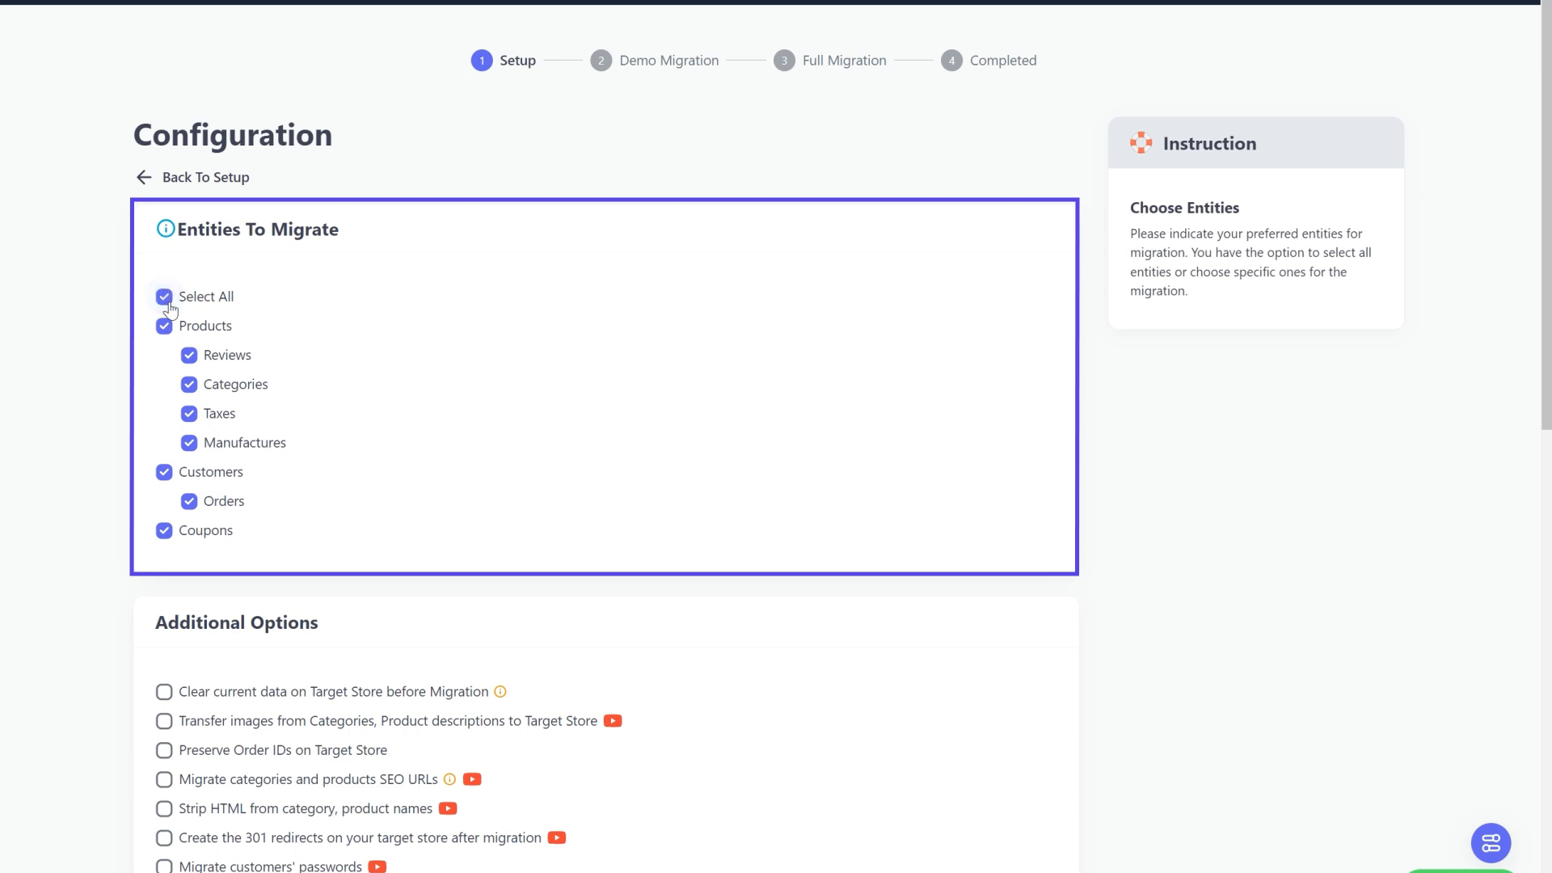
{"action": "scroll", "scroll_direction": "down", "scroll_amount": 3}
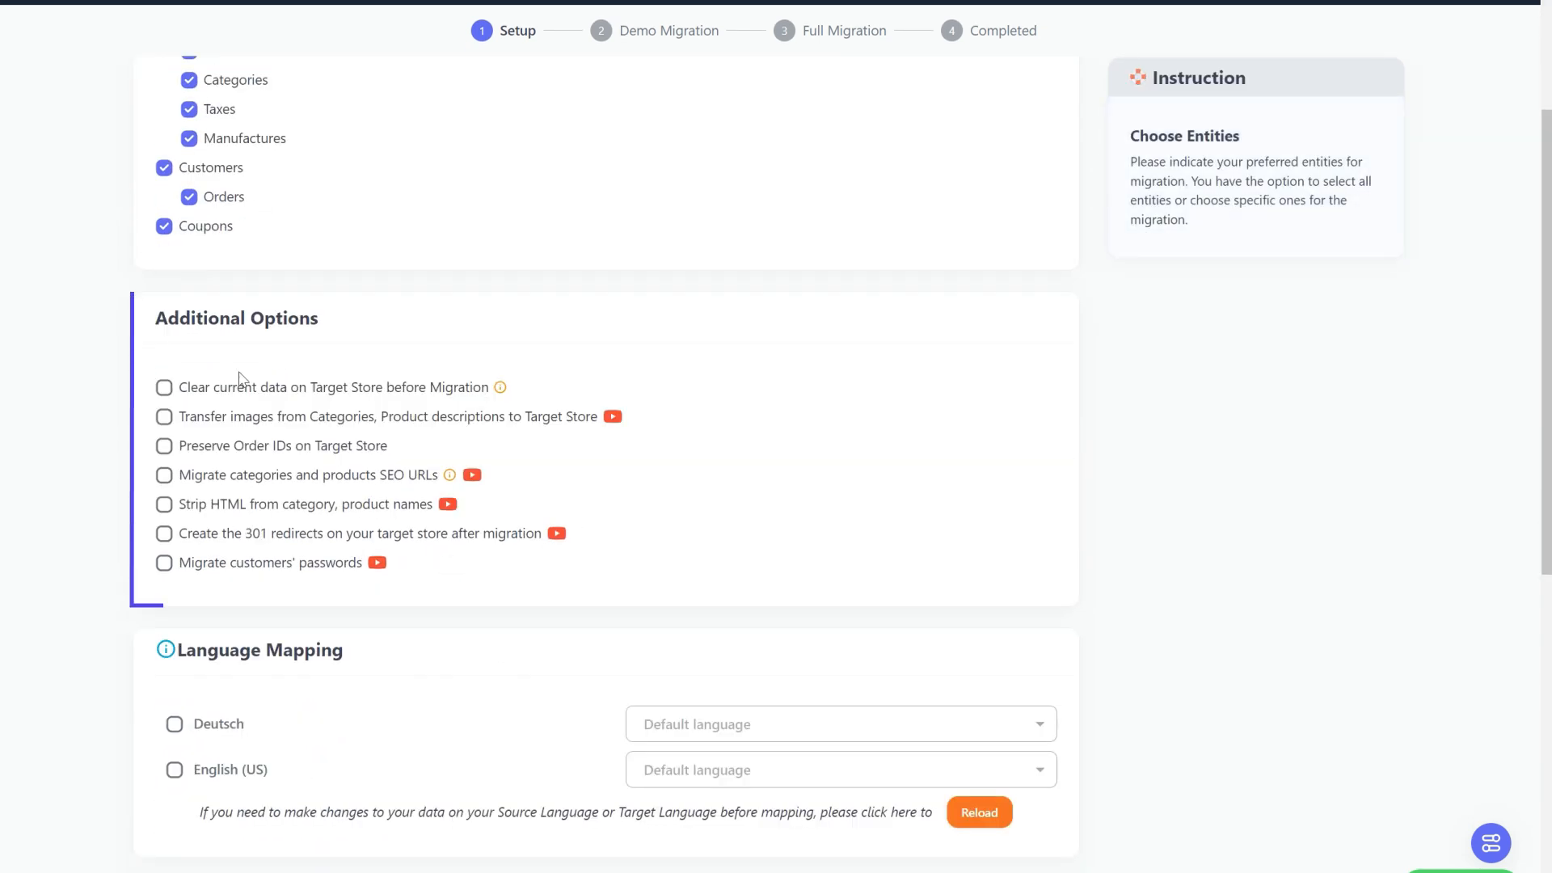
{"action": "mouse_move", "coordinate": [288, 415]}
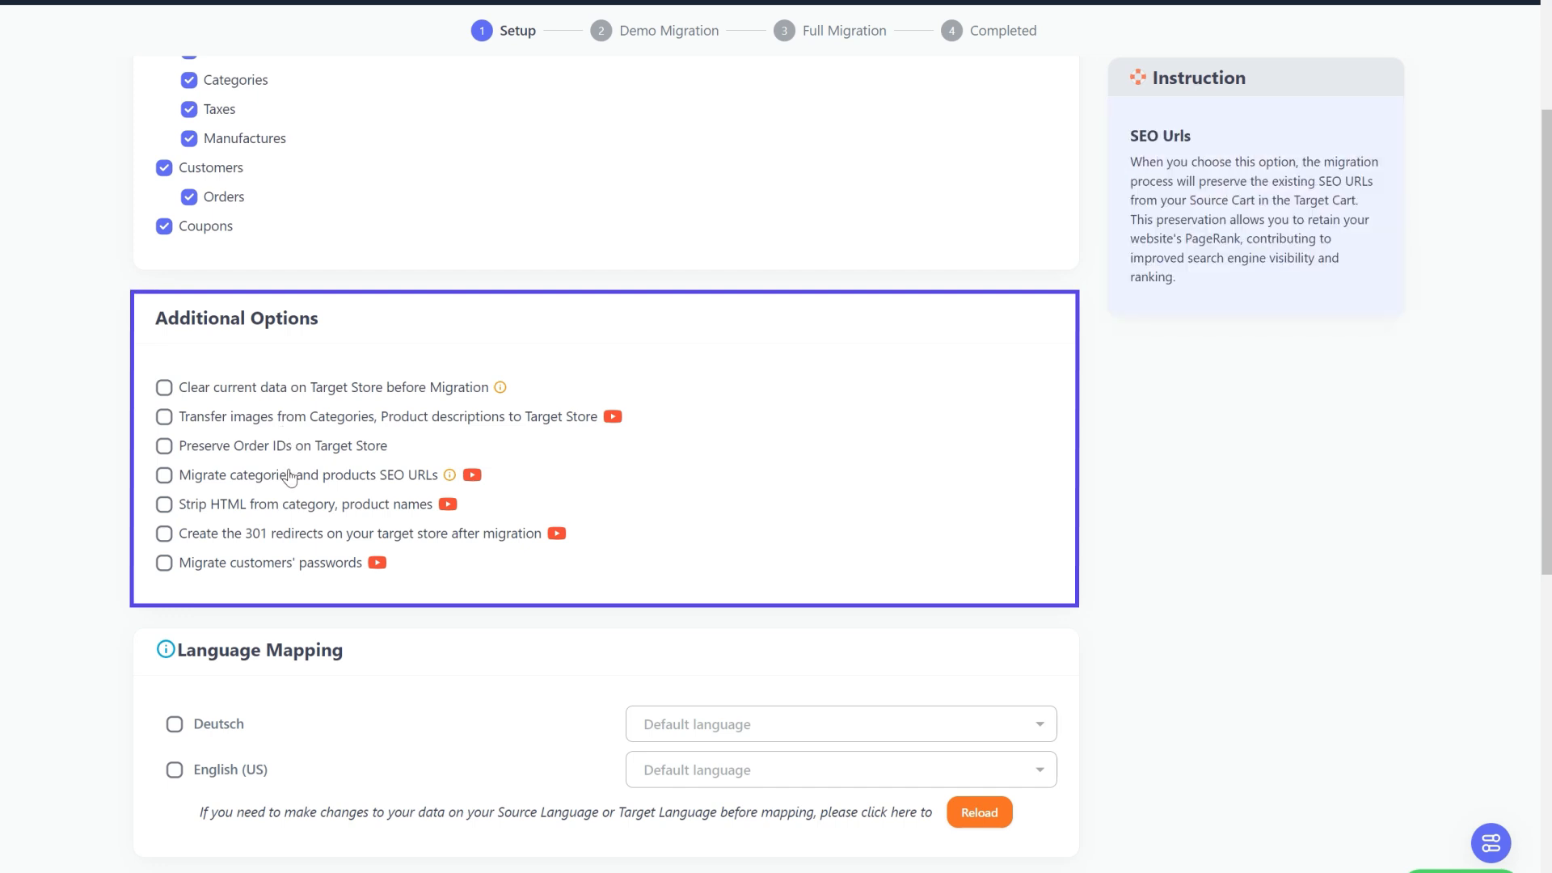
{"action": "mouse_move", "coordinate": [391, 540]}
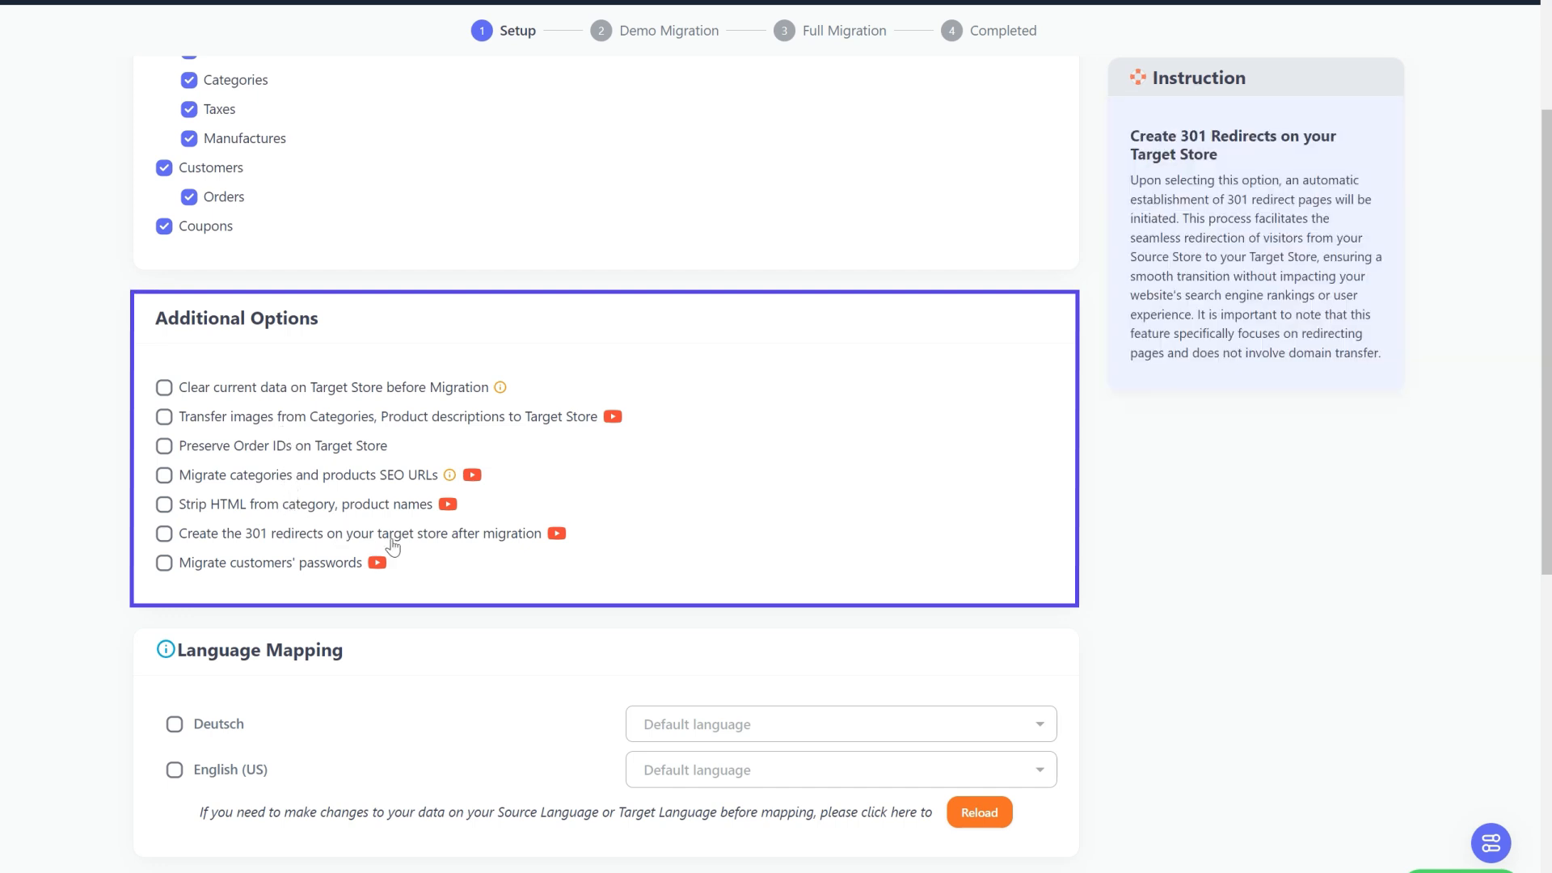
{"action": "left_click", "coordinate": [557, 533]}
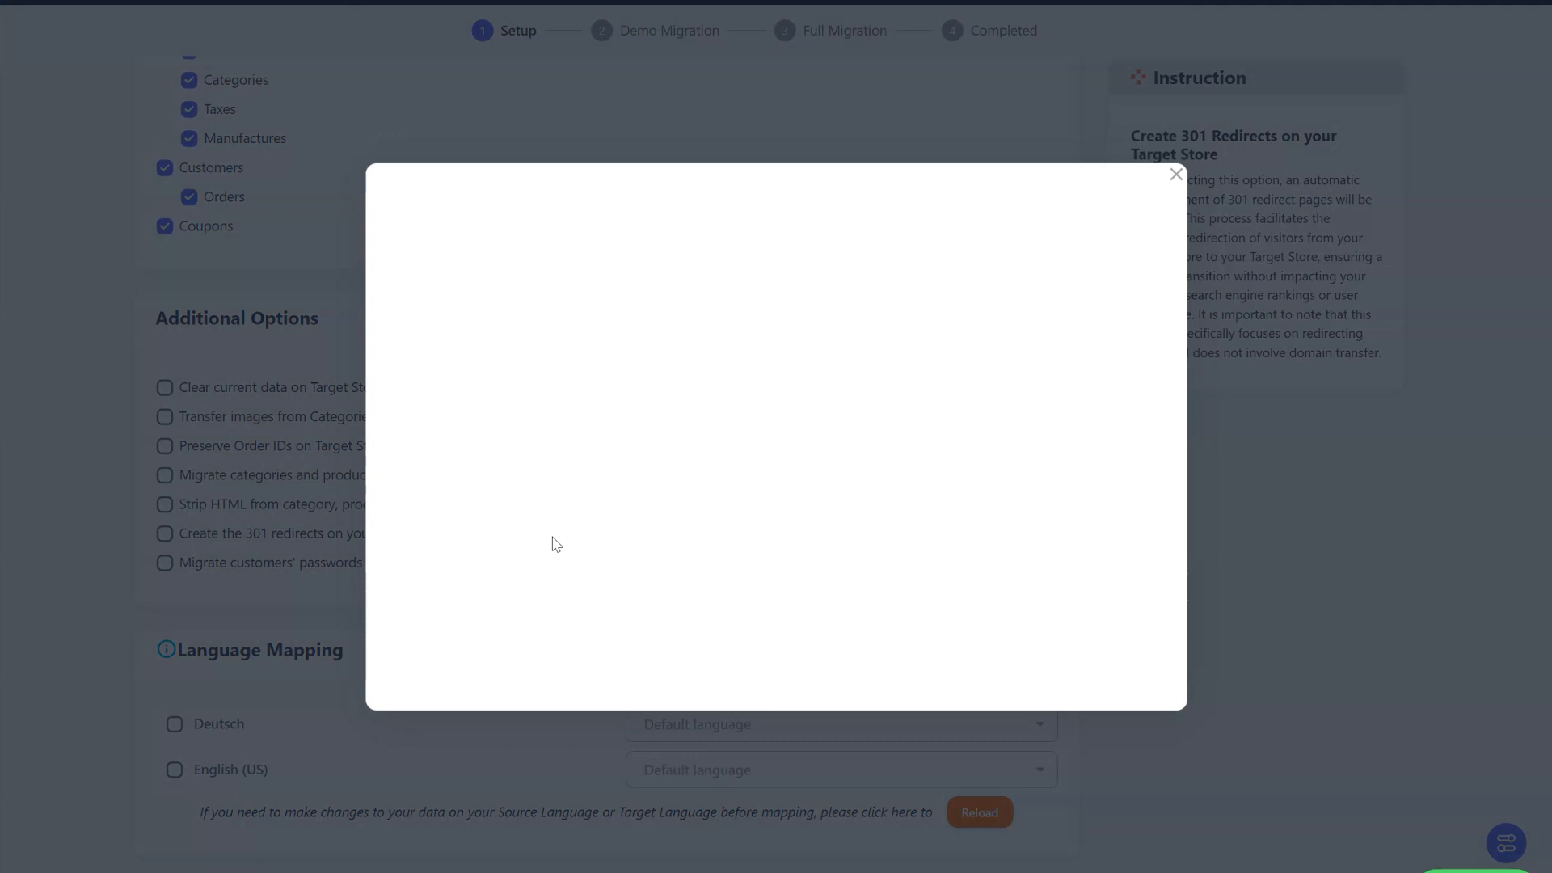
{"action": "left_click", "coordinate": [776, 440]}
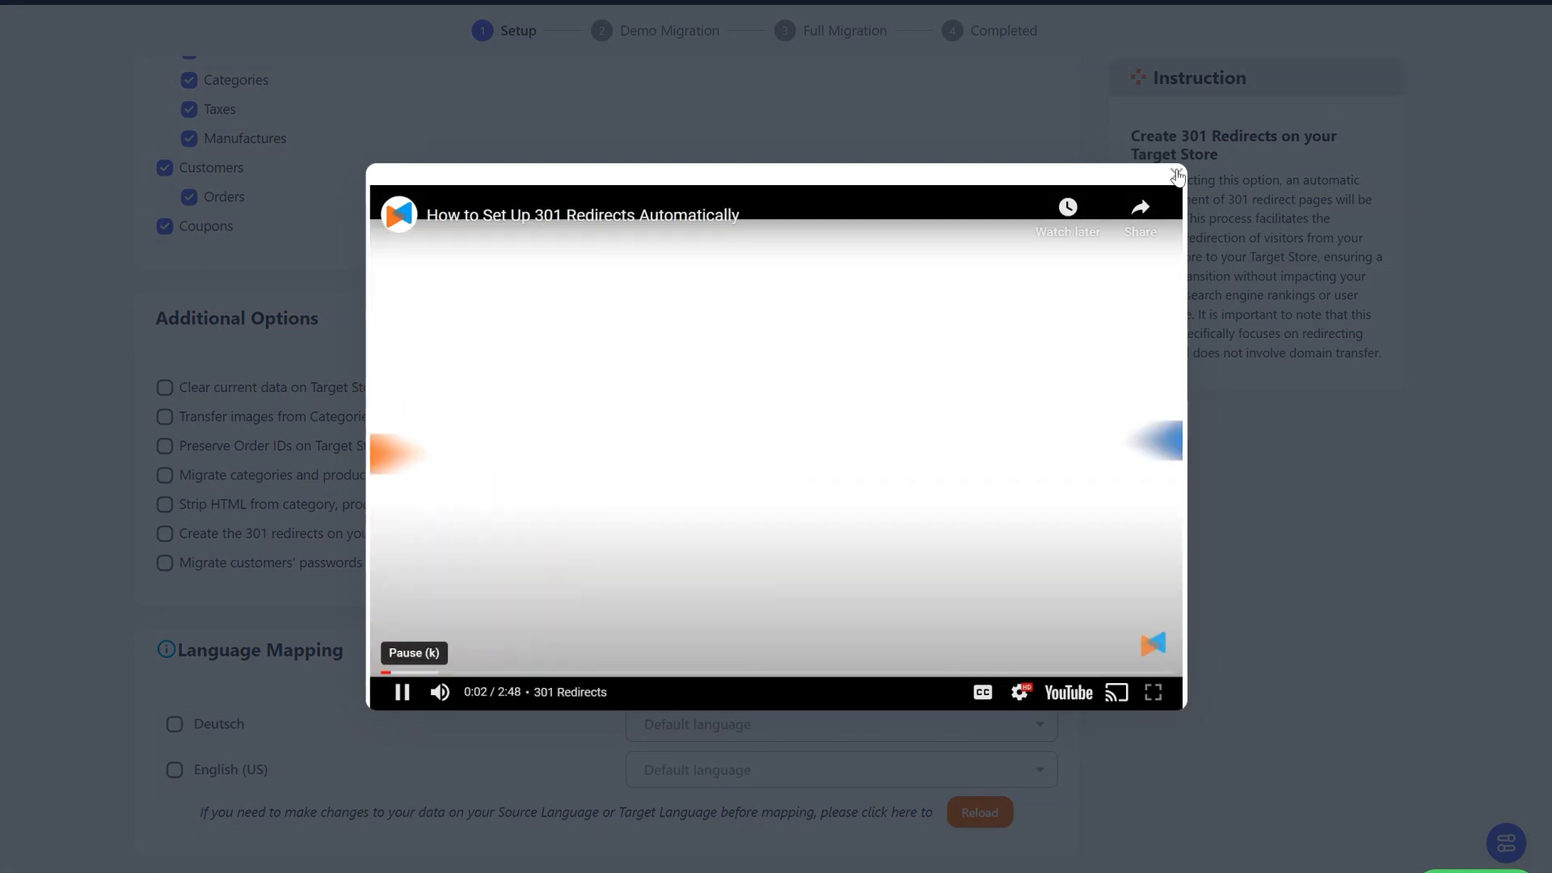
{"action": "left_click", "coordinate": [1177, 174]}
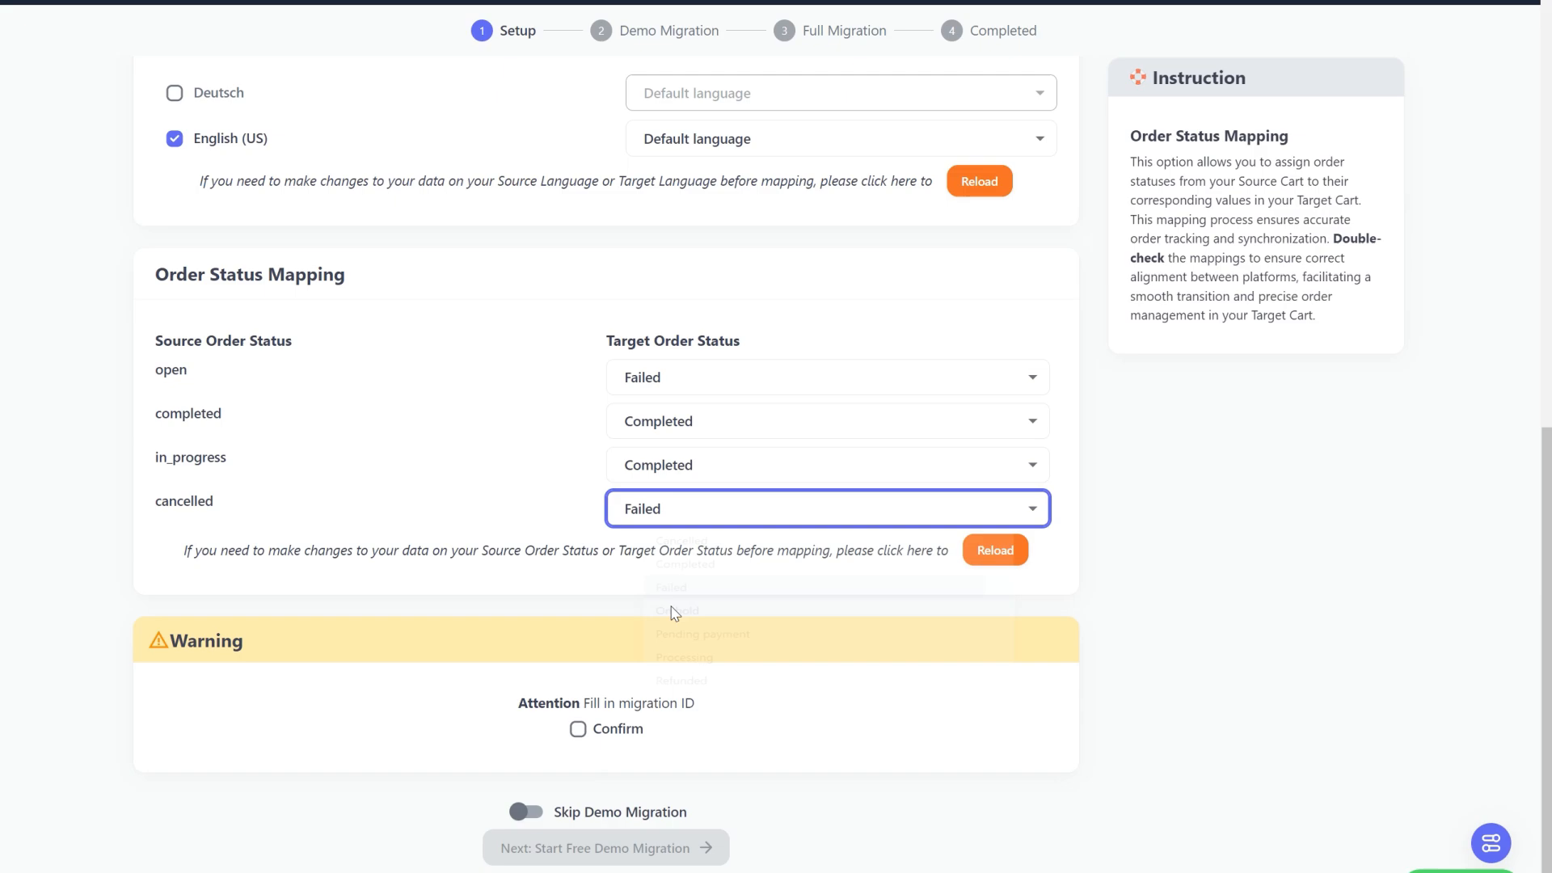
Step: Set the cancelled-order status, skip the demo migration, confirm, and proceed to Full Migration
{"action": "left_click", "coordinate": [579, 729]}
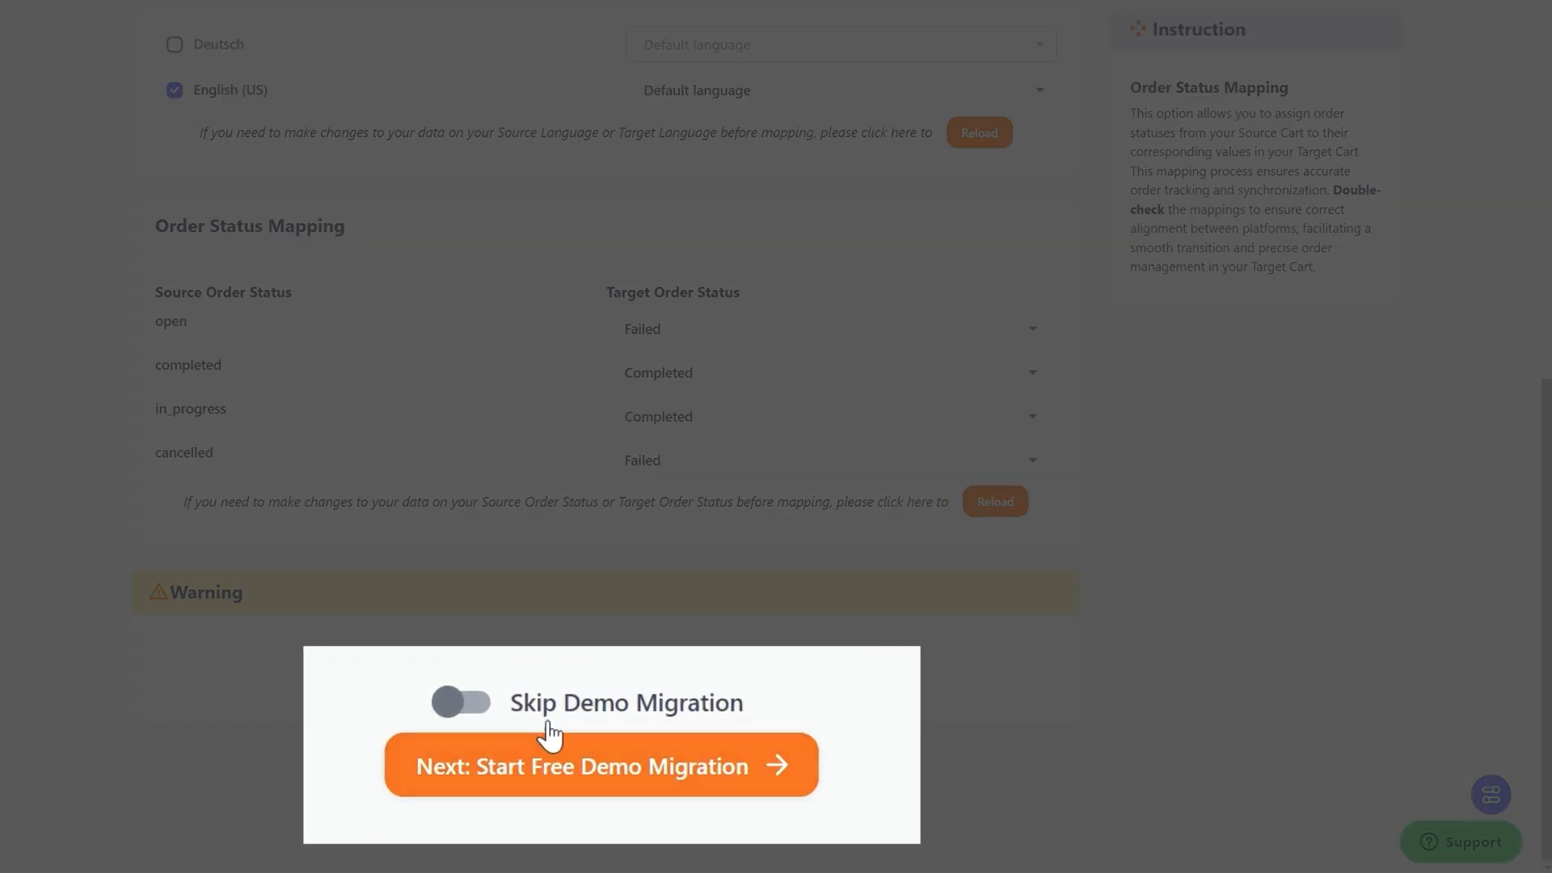
{"action": "left_click", "coordinate": [462, 702]}
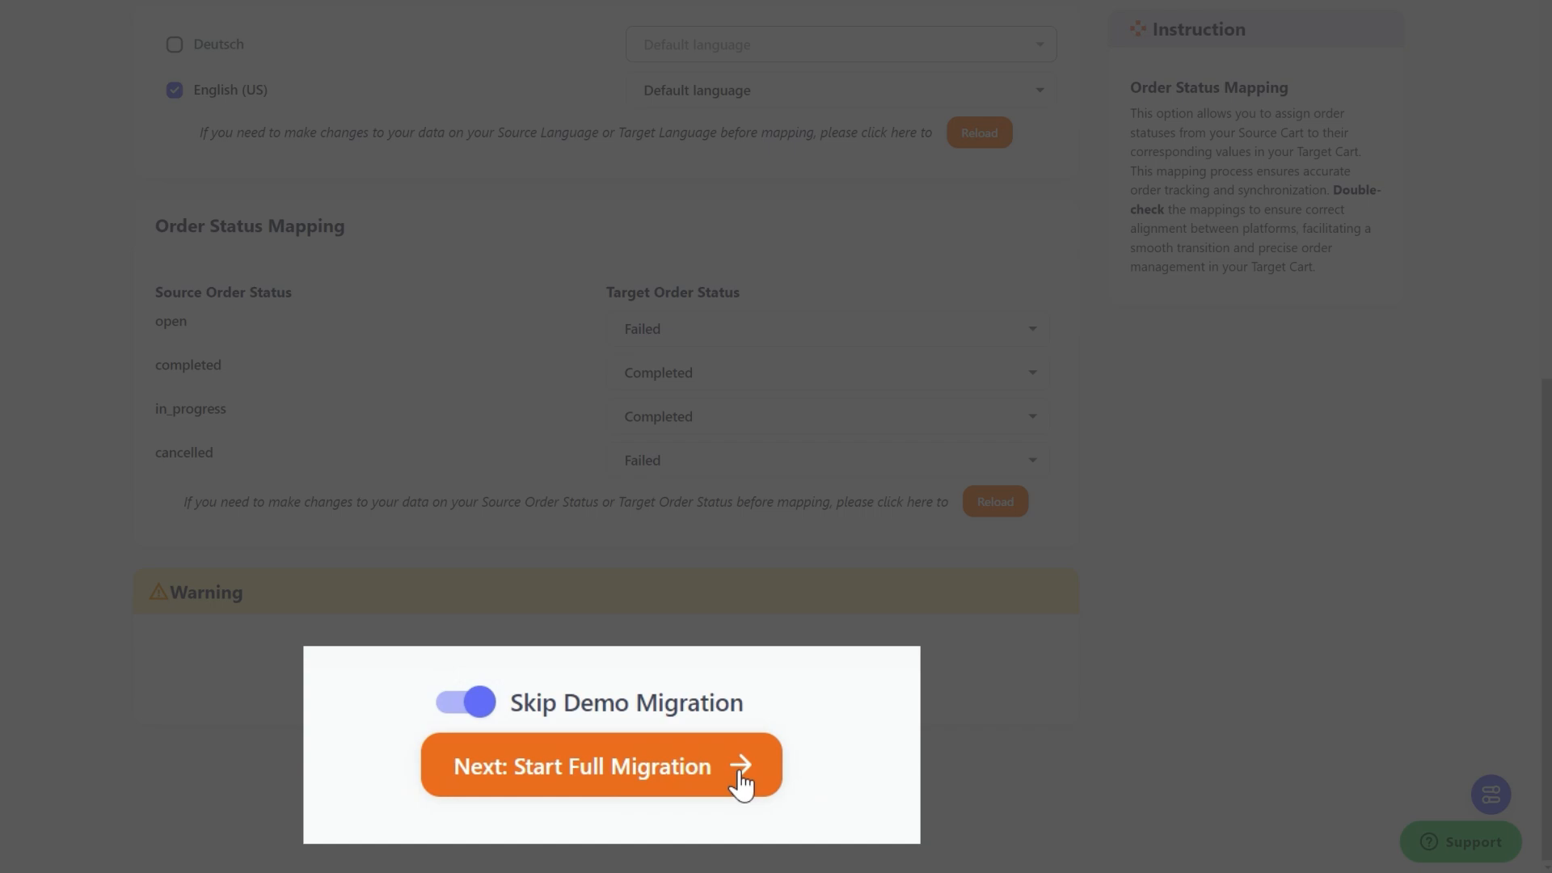
{"action": "left_click", "coordinate": [598, 765]}
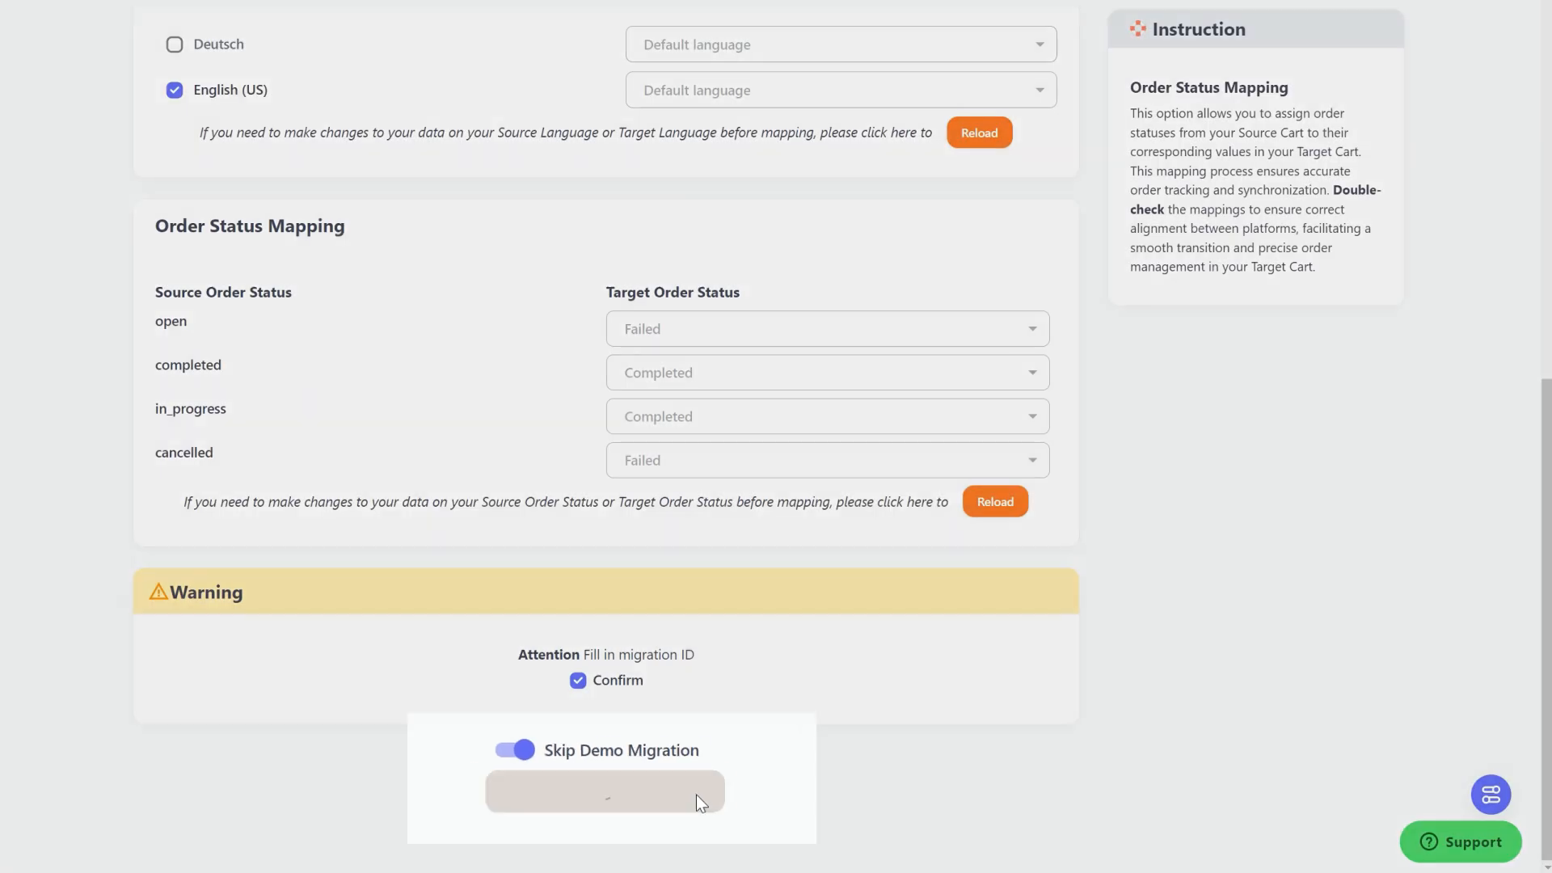
{"action": "left_click", "coordinate": [604, 791]}
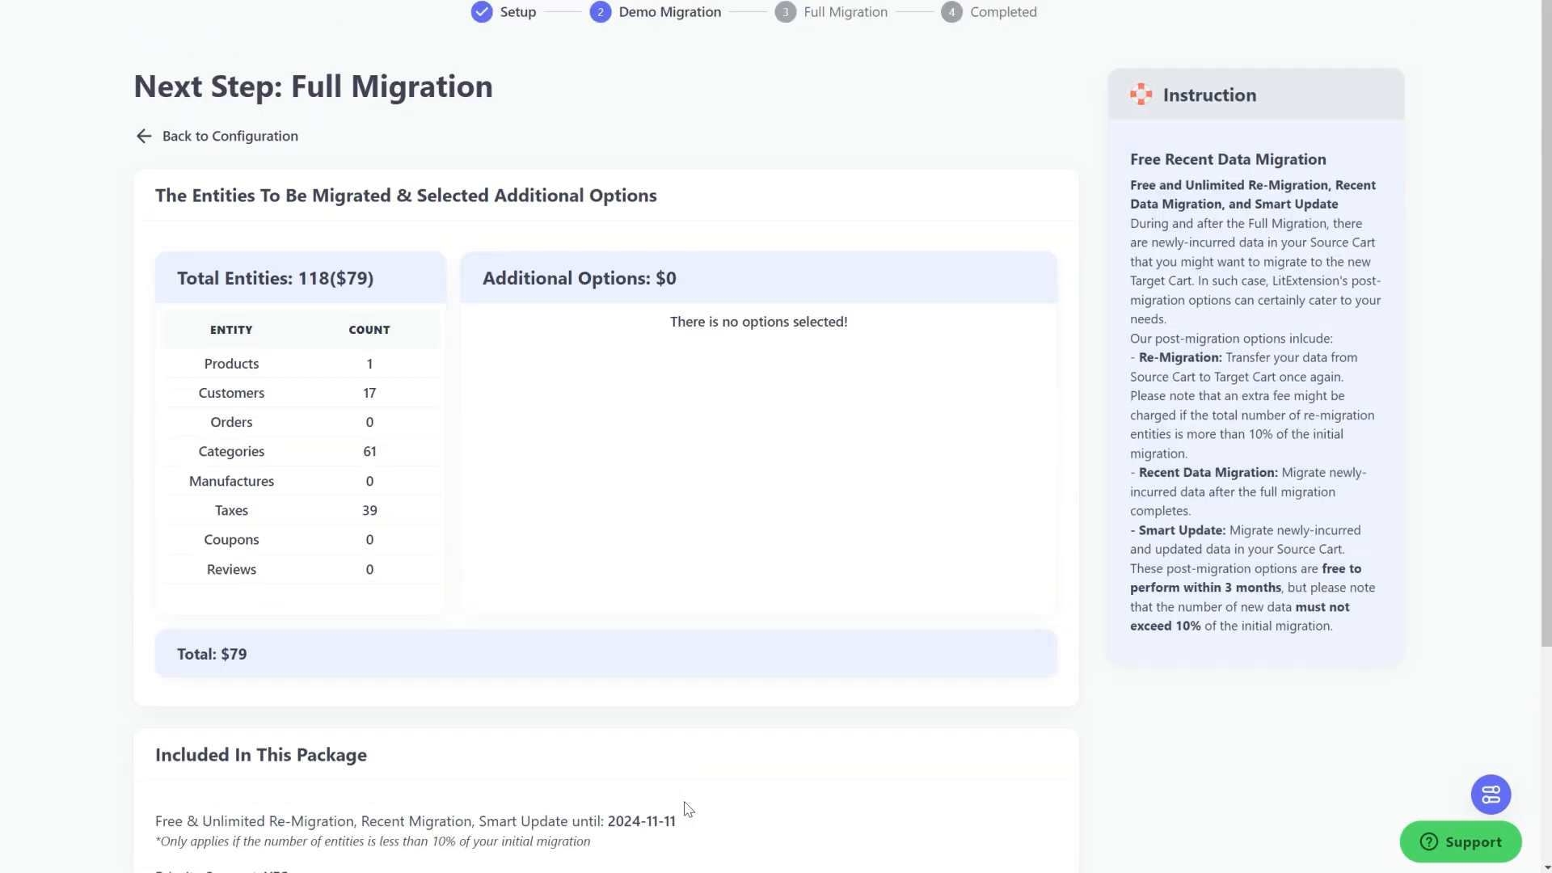
Step: Launch the full BigCommerce-to-Shopify migration from the $79 order summary
{"action": "scroll", "scroll_direction": "down", "scroll_amount": 3}
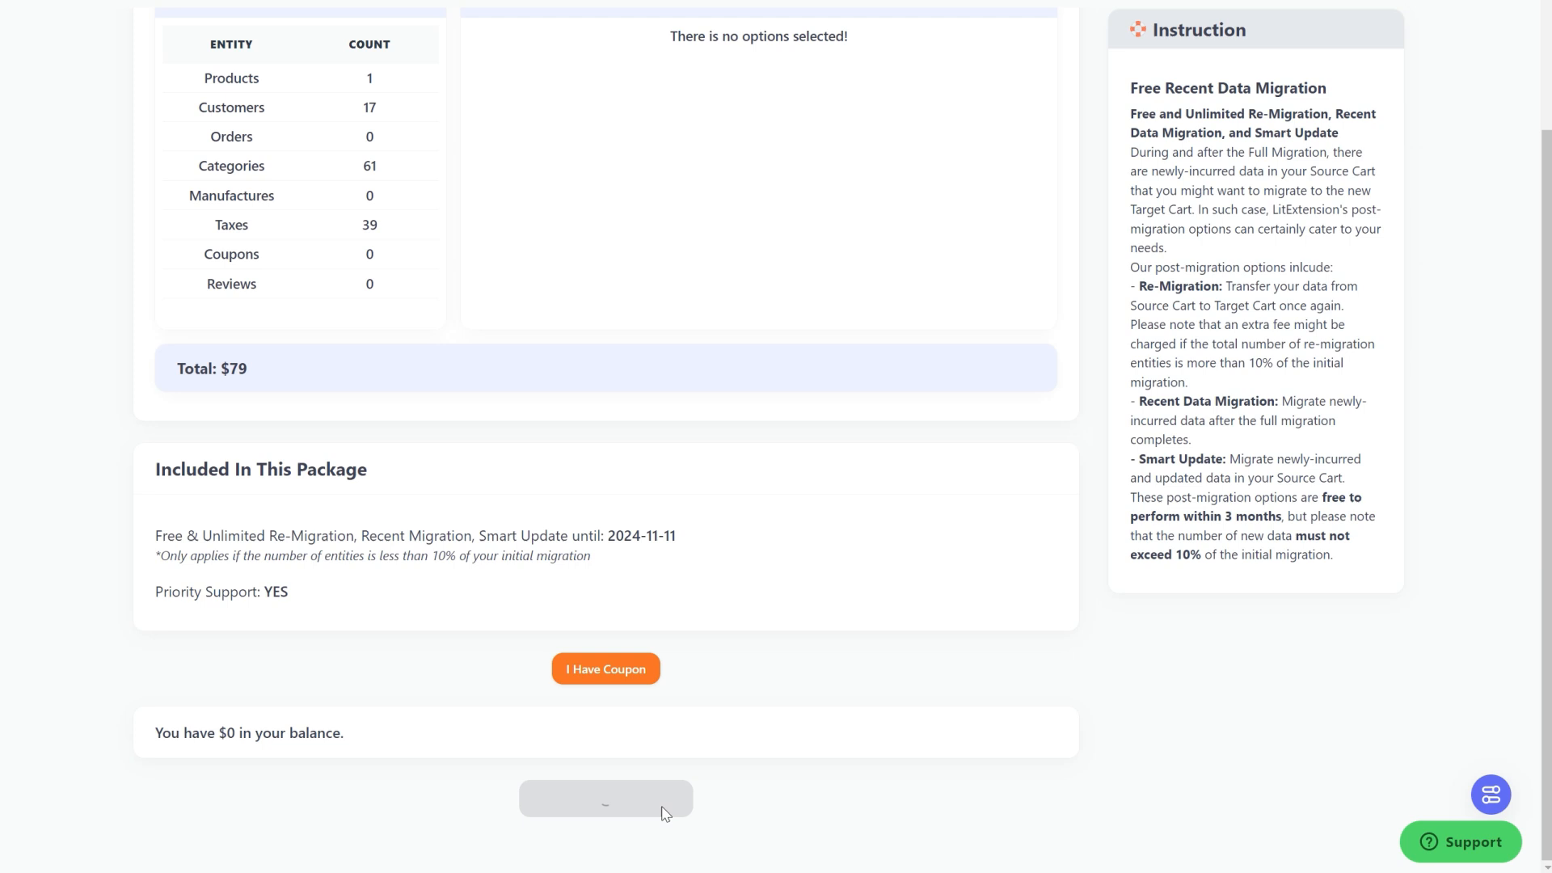
{"action": "left_click", "coordinate": [605, 798]}
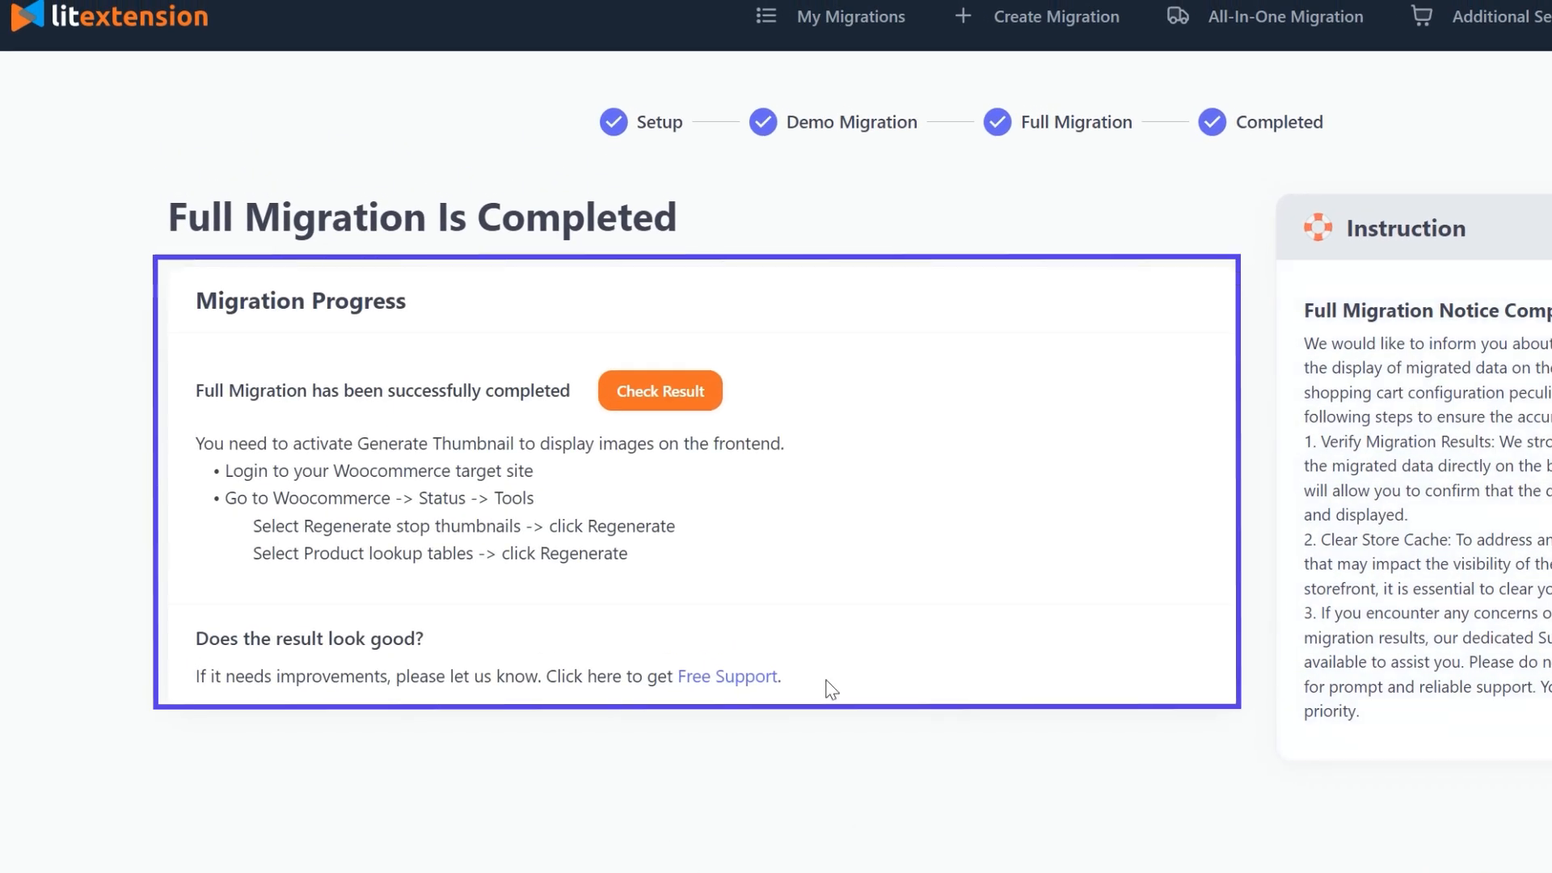
Step: Check the result from the Full Migration Is Completed page
{"action": "left_click", "coordinate": [658, 389]}
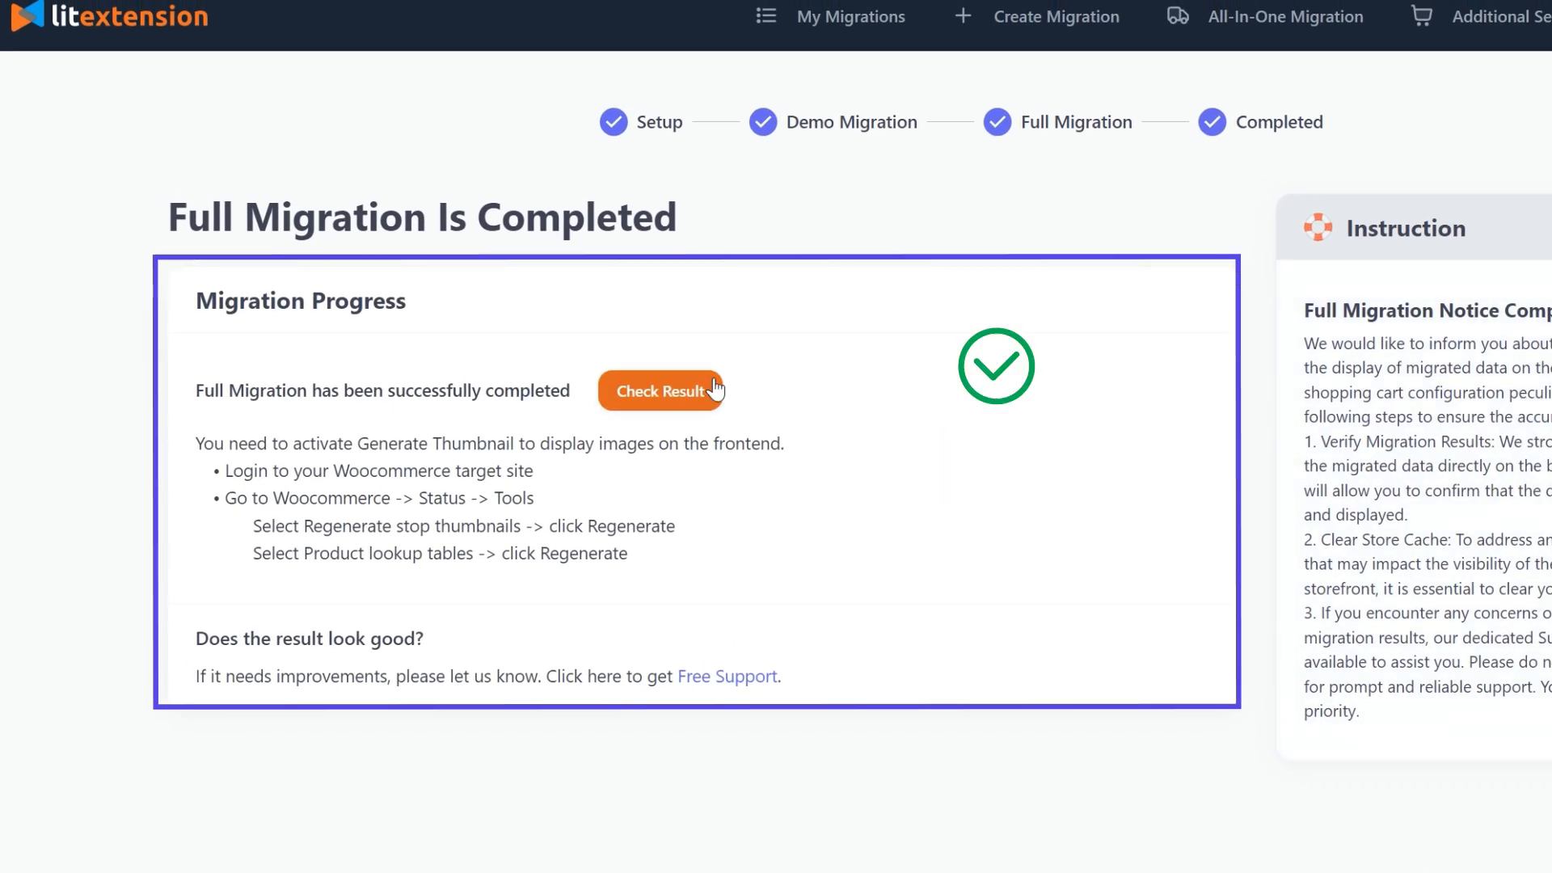